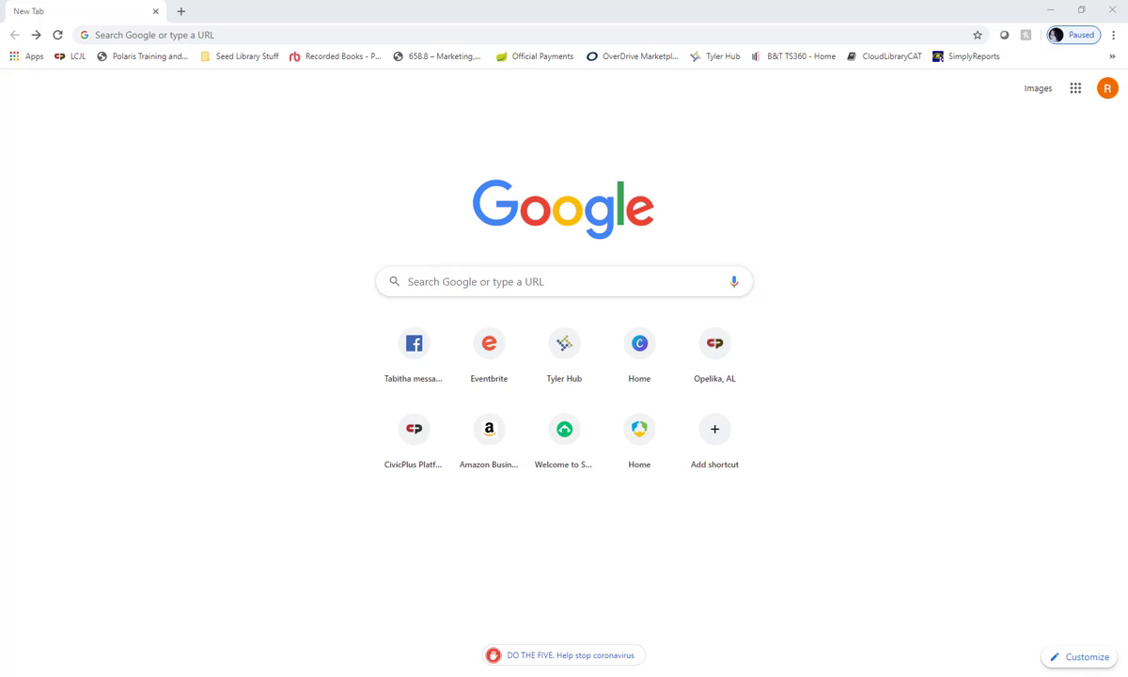
{"action": "left_click", "coordinate": [376, 34]}
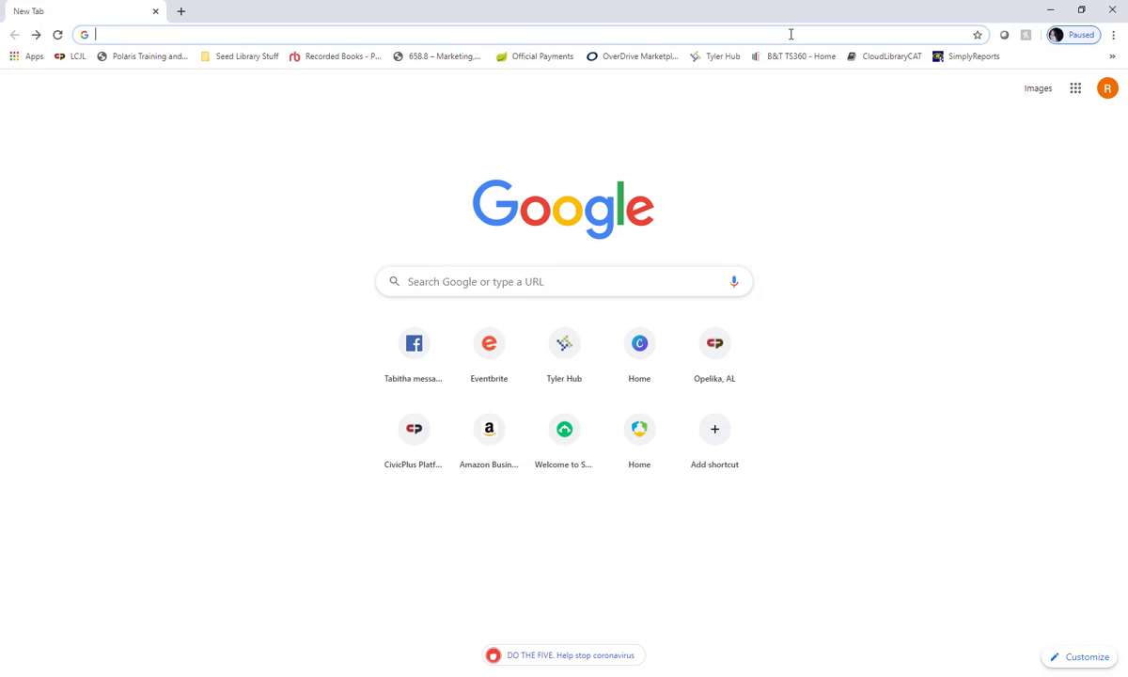
{"action": "type", "text": "wellsfargo.com"}
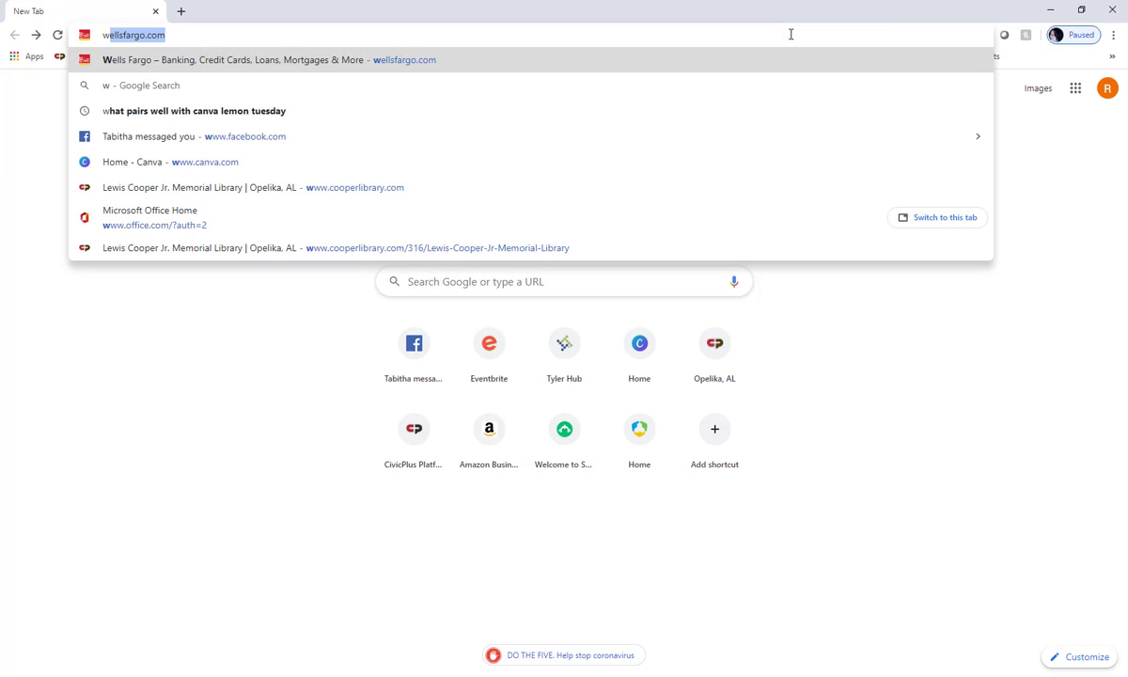
{"action": "type", "text": "www.cooperlibrary.com"}
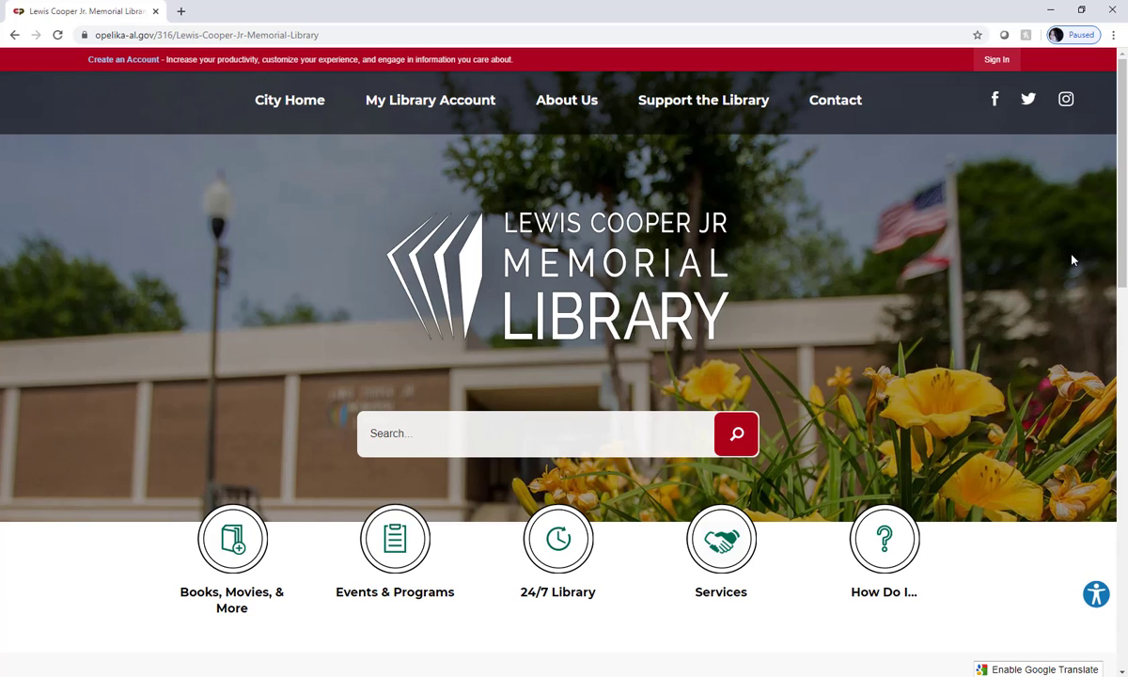
{"action": "mouse_move", "coordinate": [485, 297]}
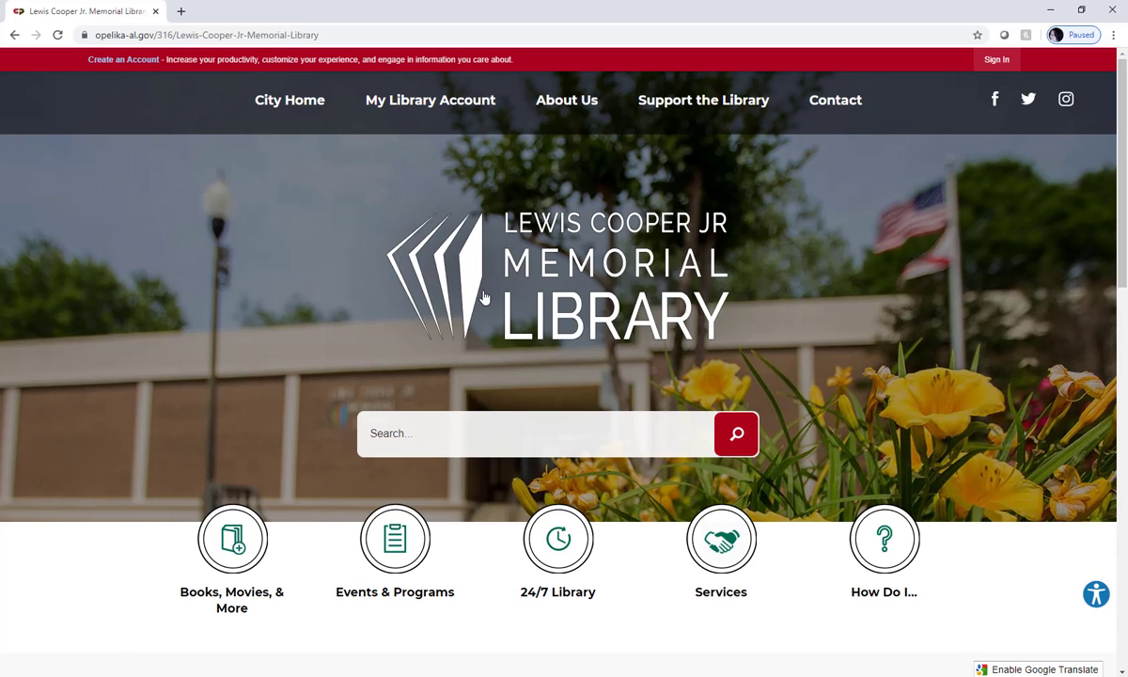
{"action": "mouse_move", "coordinate": [429, 100]}
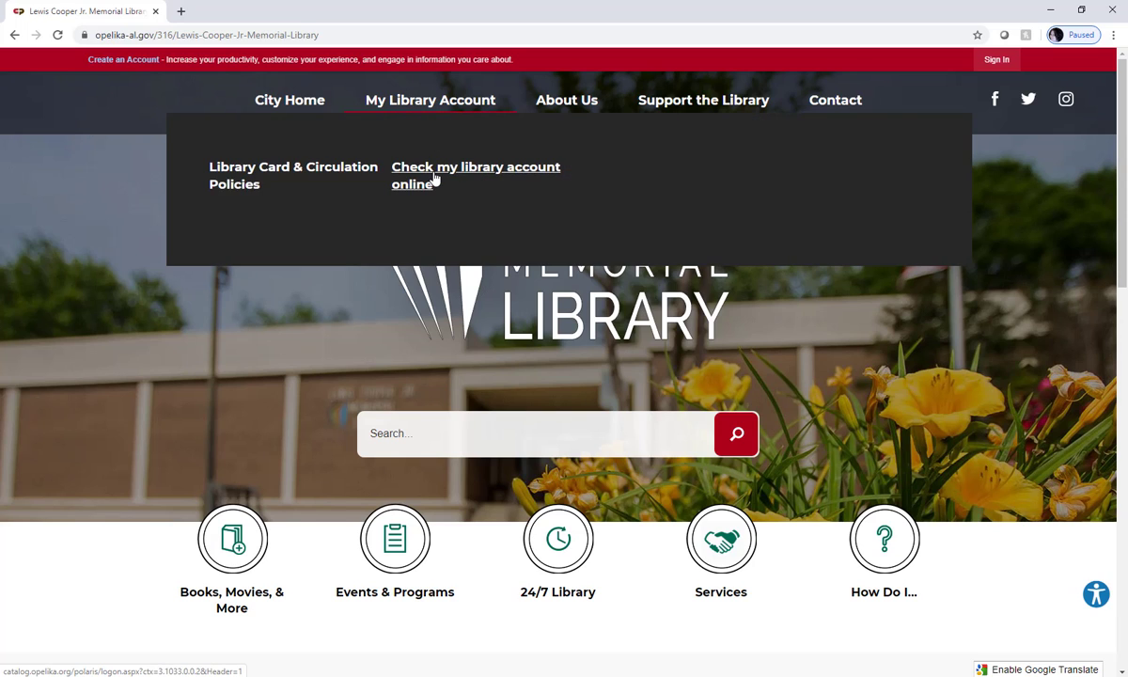
Follow 'Check my library account online' to the Polaris logon page.
{"action": "left_click", "coordinate": [473, 165]}
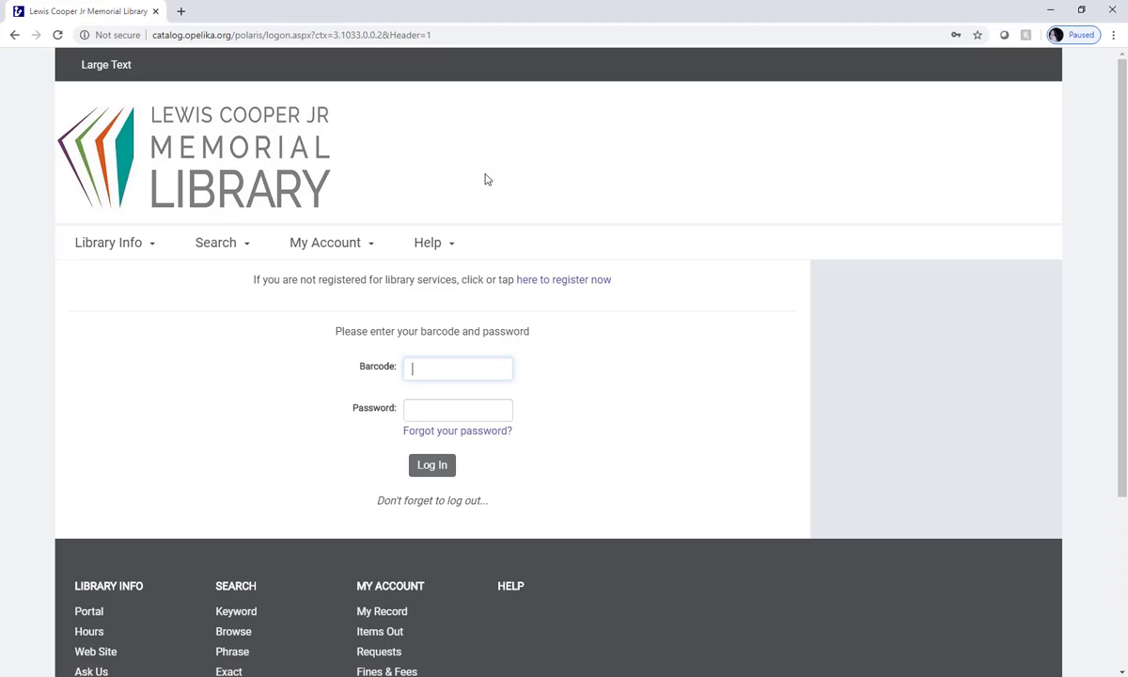
{"action": "mouse_move", "coordinate": [293, 299]}
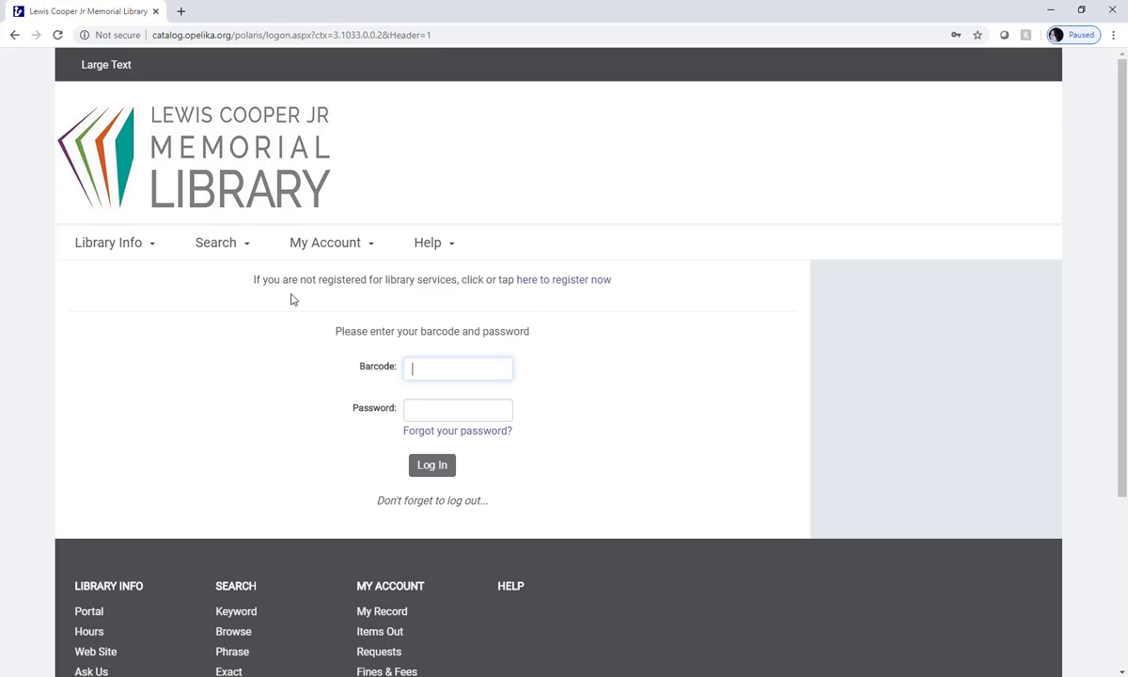
{"action": "mouse_move", "coordinate": [498, 297]}
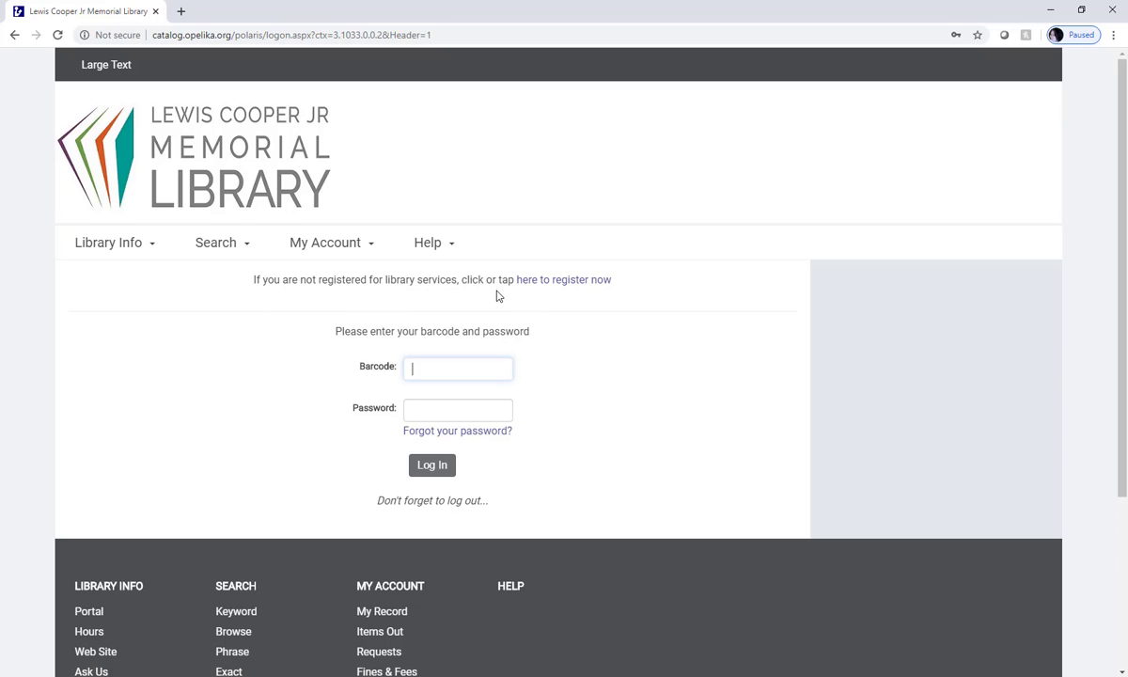
{"action": "mouse_move", "coordinate": [564, 278]}
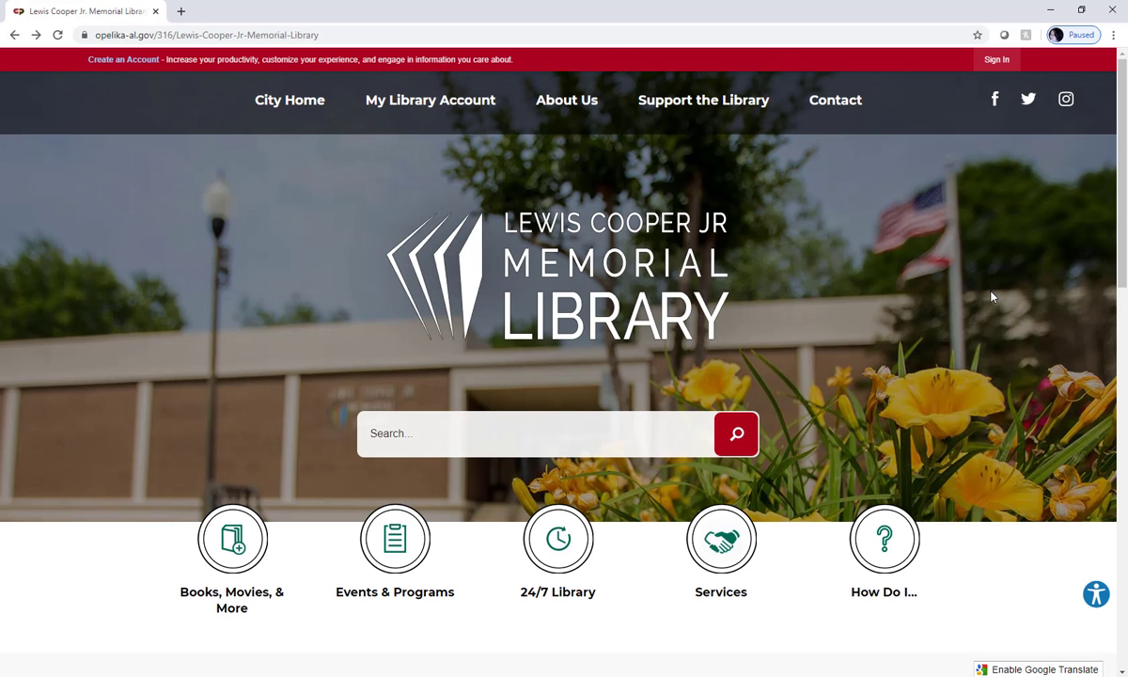
{"action": "mouse_move", "coordinate": [987, 299]}
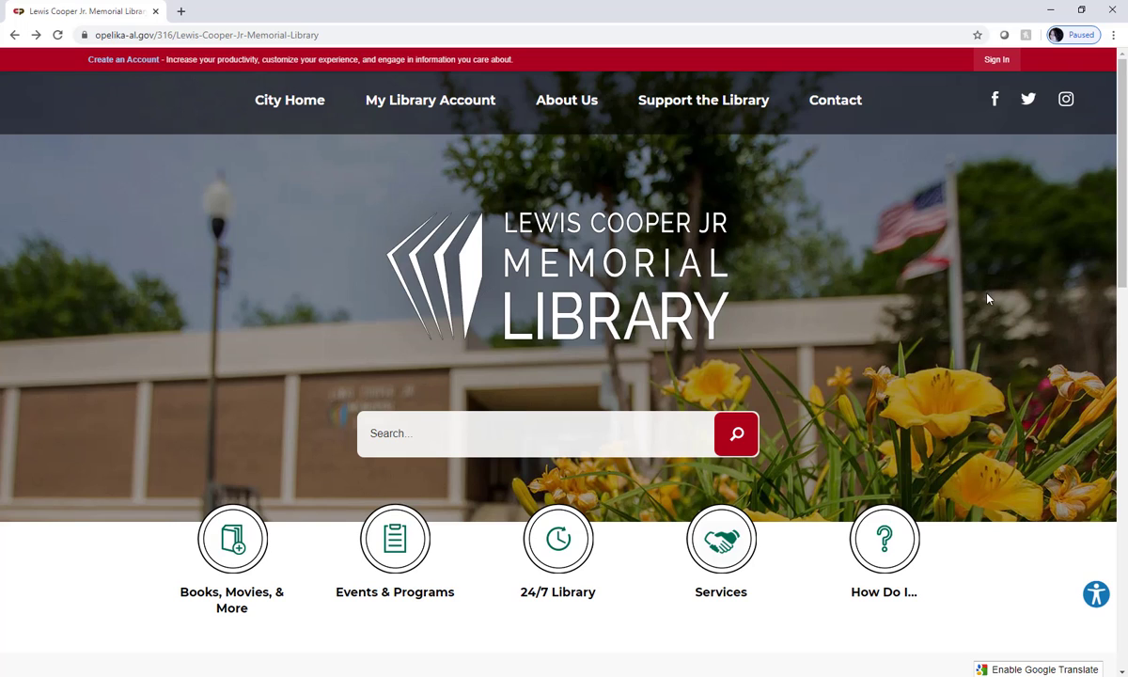
{"action": "mouse_move", "coordinate": [207, 503]}
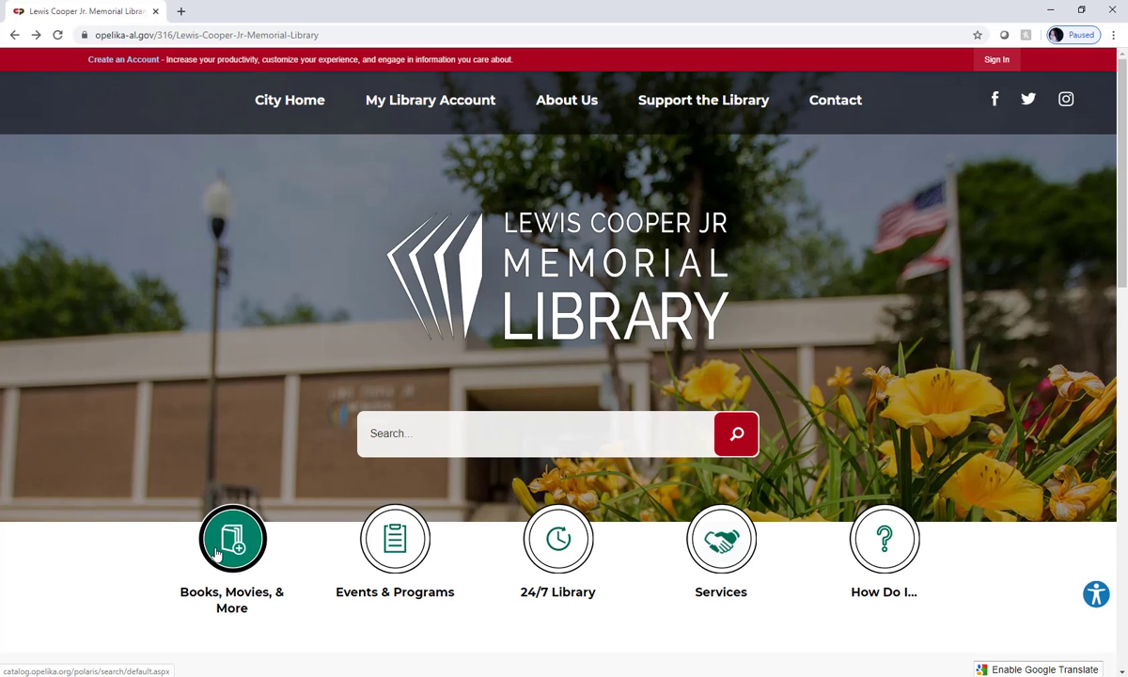
Reach the sign-in page via Books, Movies & More and My Account > My Record, with the Barcode field active.
{"action": "left_click", "coordinate": [231, 538]}
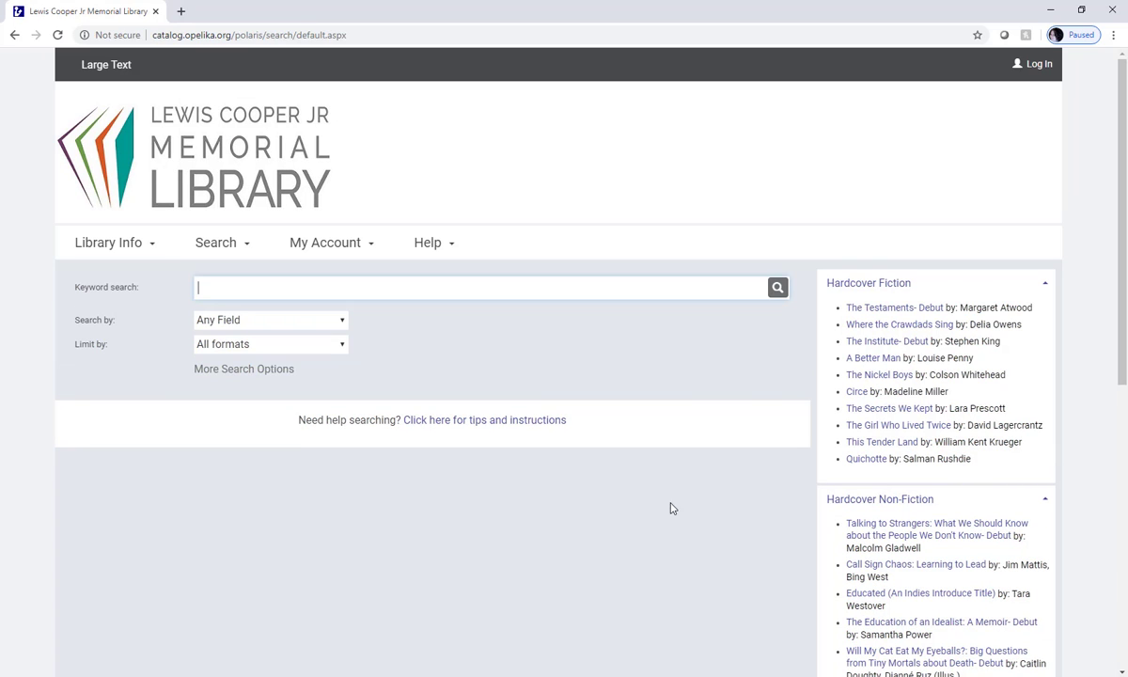
{"action": "mouse_move", "coordinate": [637, 481]}
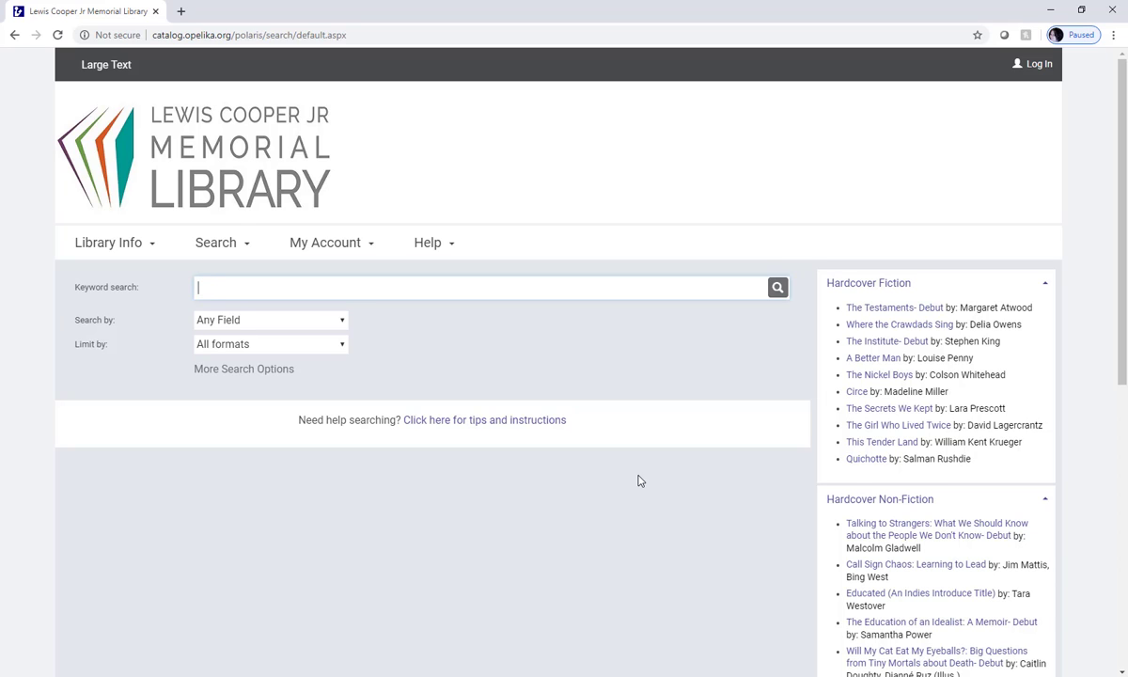
{"action": "mouse_move", "coordinate": [443, 256]}
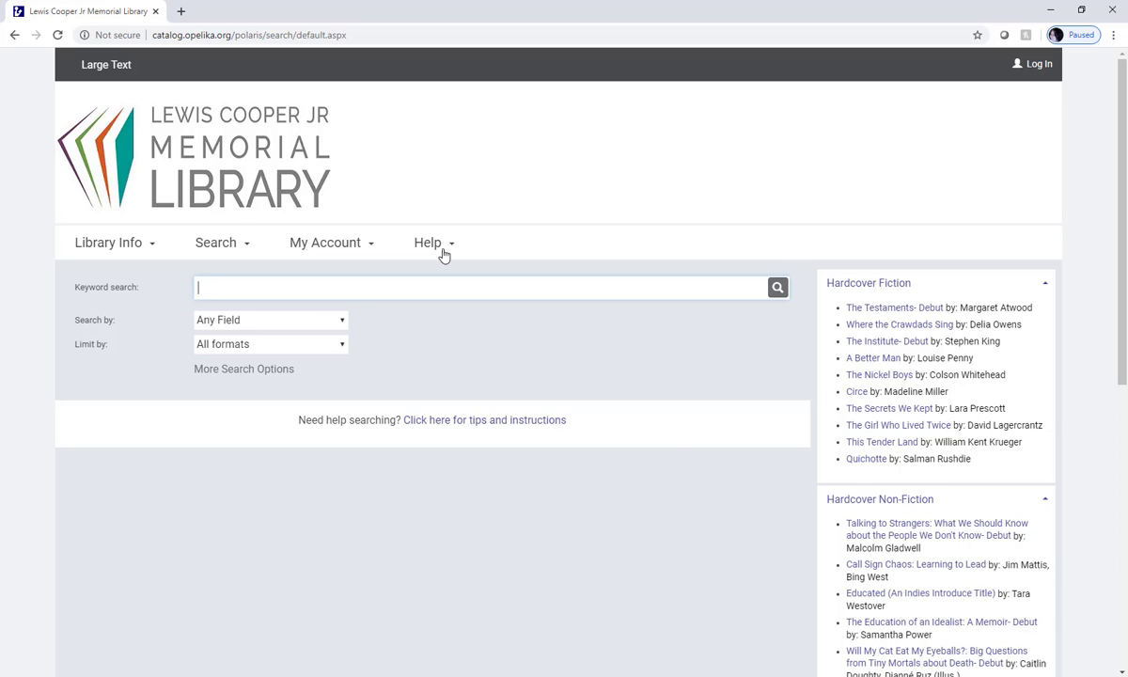
{"action": "mouse_move", "coordinate": [214, 241]}
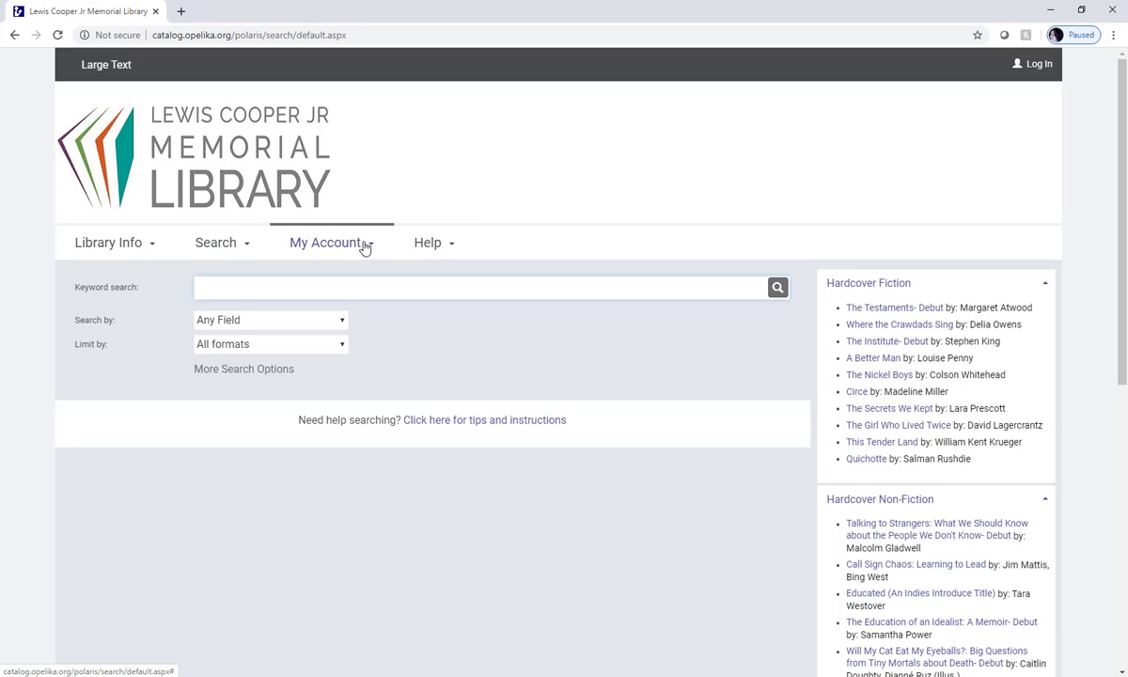
{"action": "left_click", "coordinate": [326, 241]}
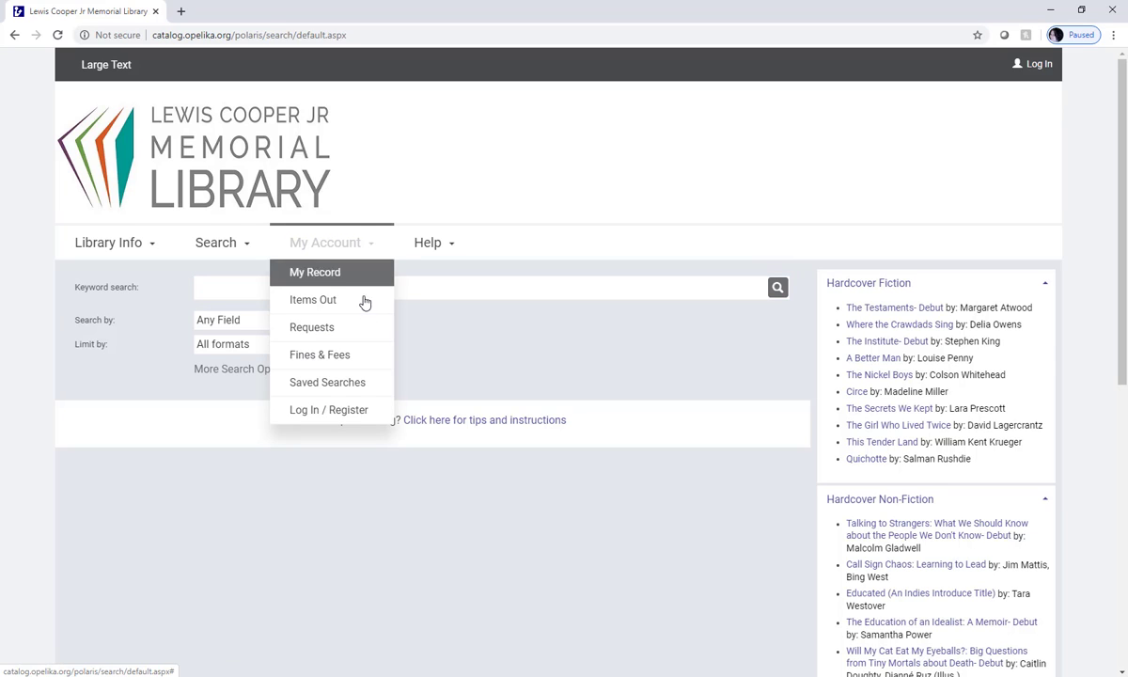
{"action": "left_click", "coordinate": [327, 410]}
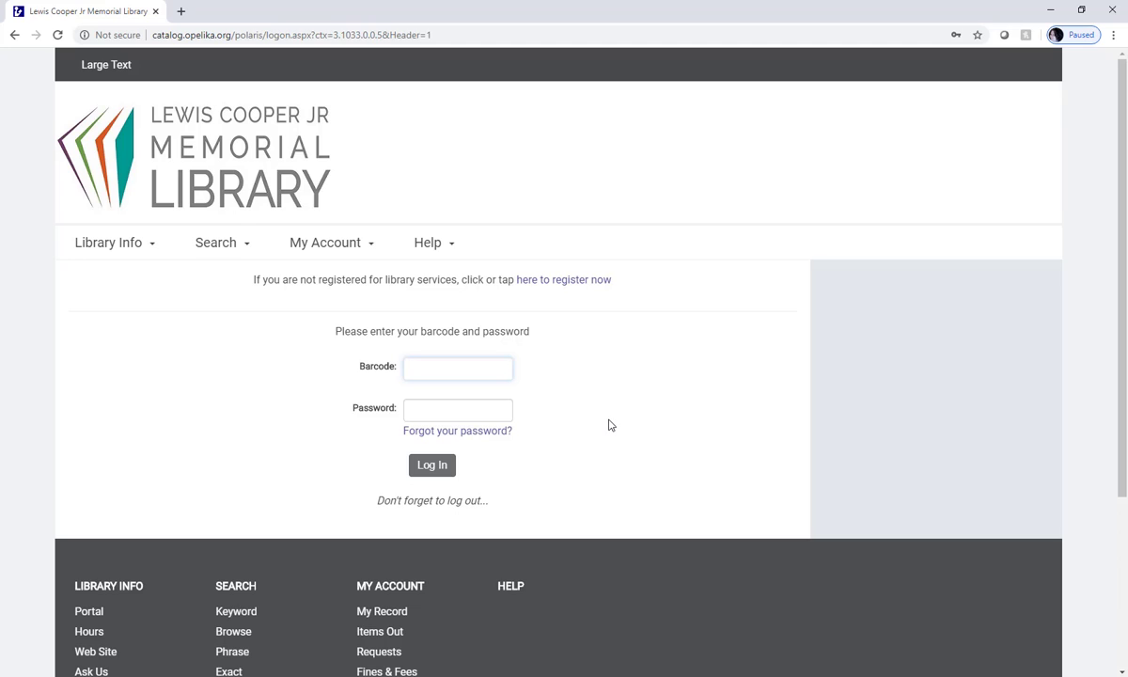
{"action": "mouse_move", "coordinate": [620, 410]}
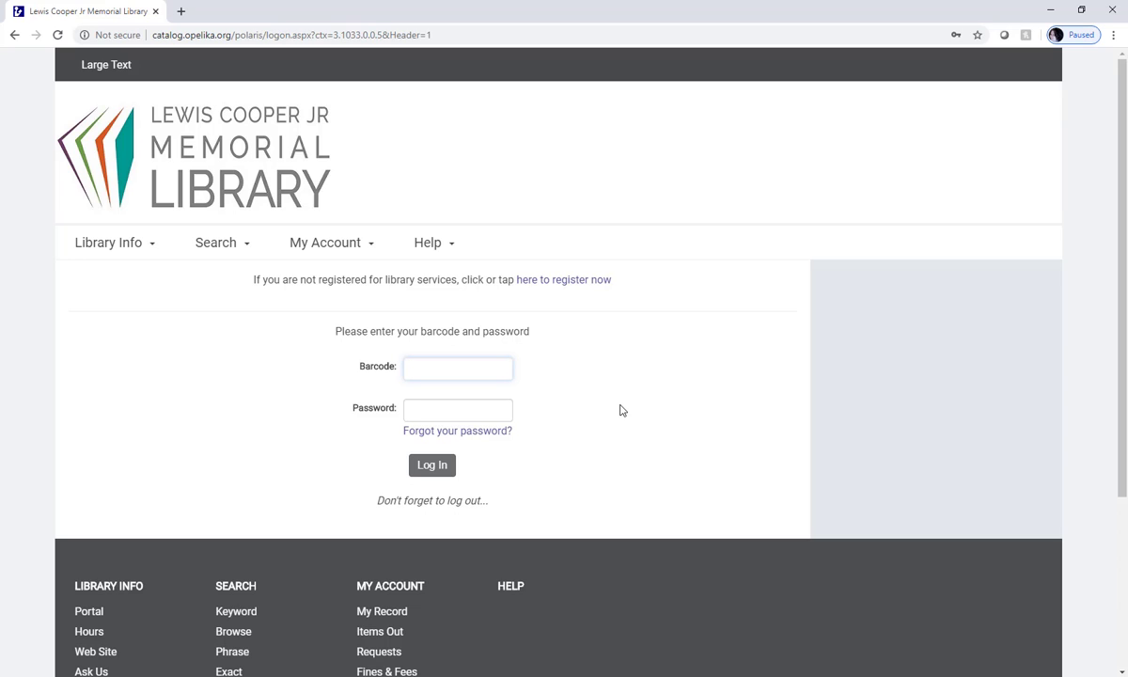
{"action": "left_click", "coordinate": [458, 367]}
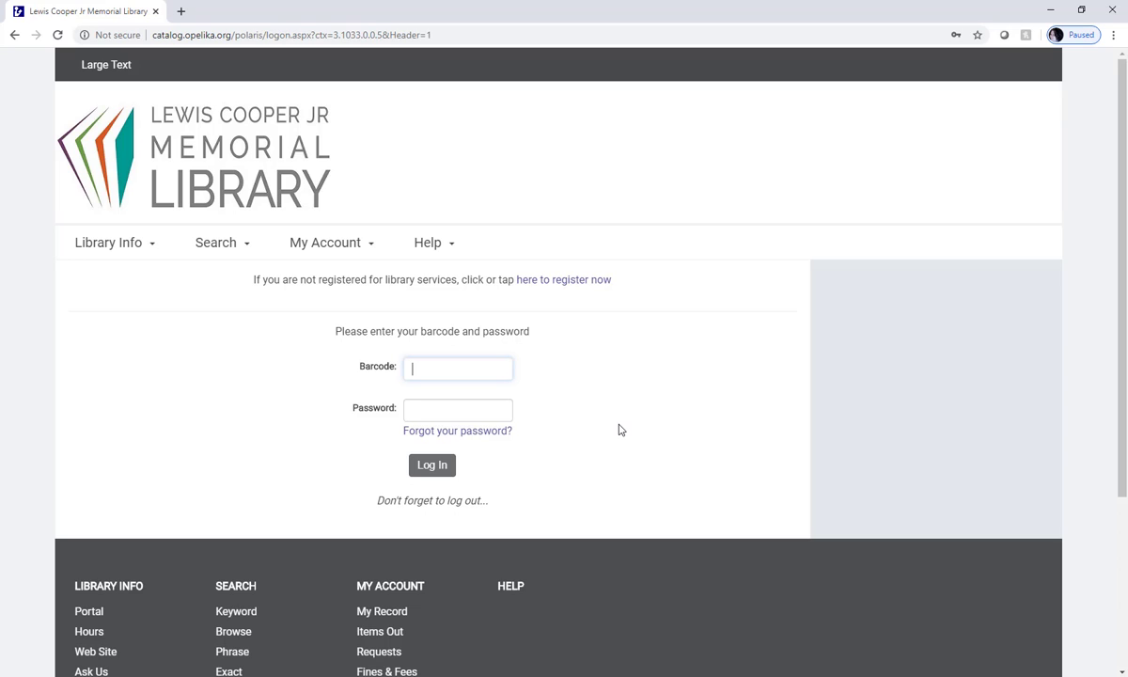
{"action": "mouse_move", "coordinate": [620, 422]}
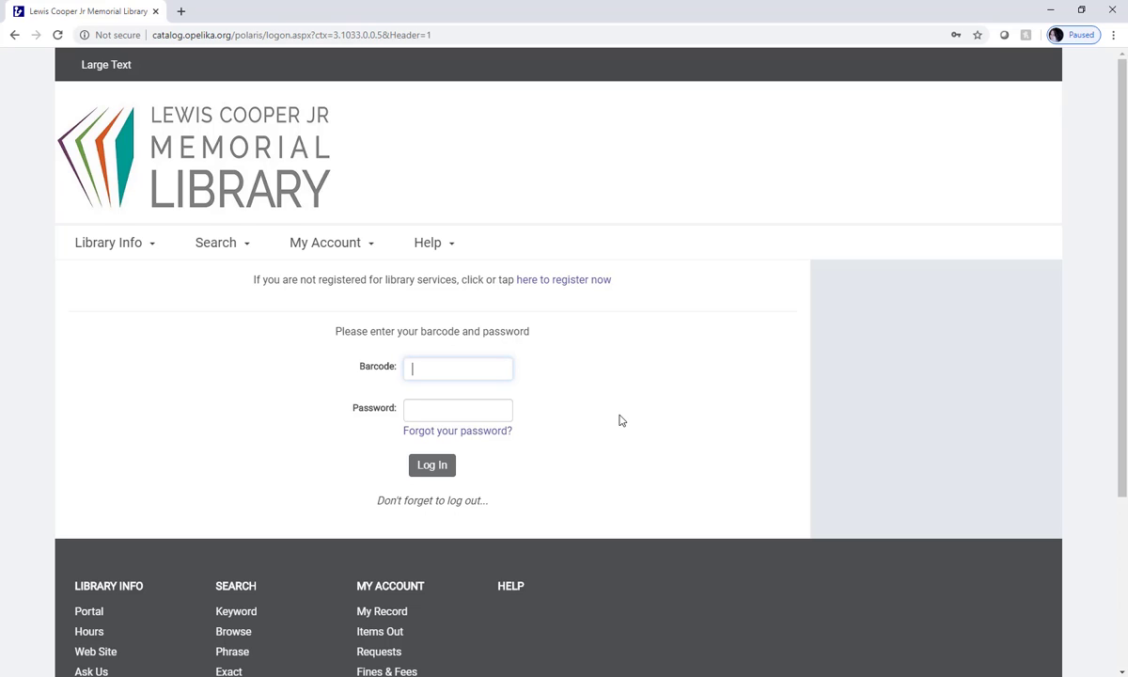
{"action": "mouse_move", "coordinate": [592, 245]}
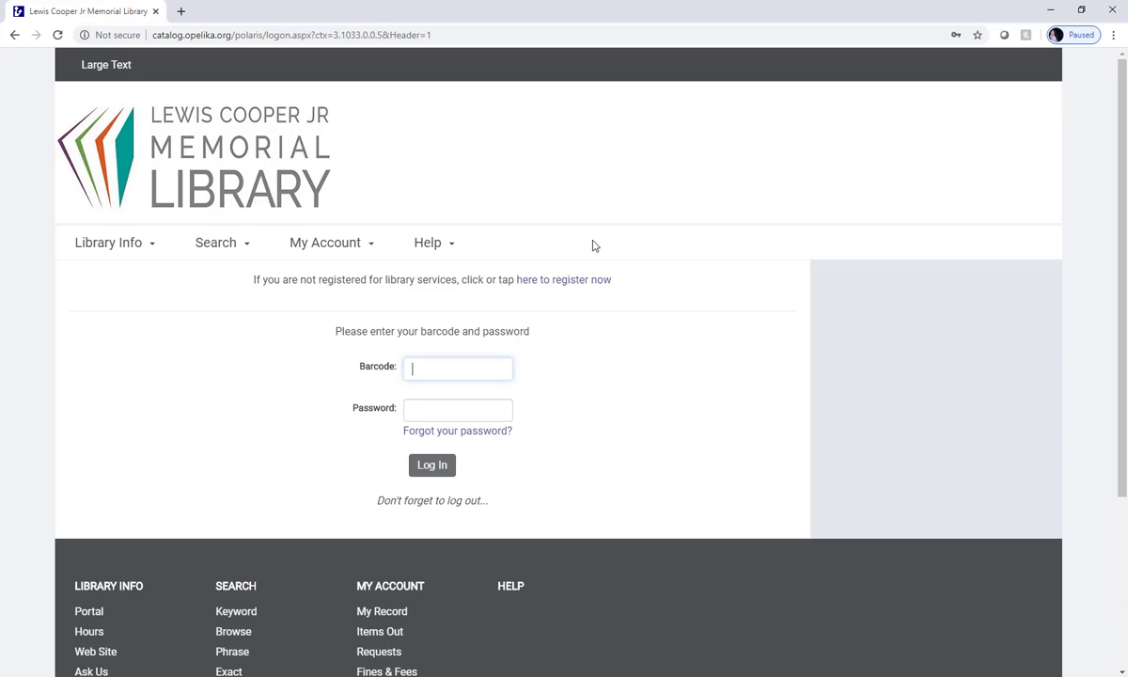
Start card registration as 13 or older with Lewis Cooper Jr Memorial Library as home library.
{"action": "left_click", "coordinate": [562, 279]}
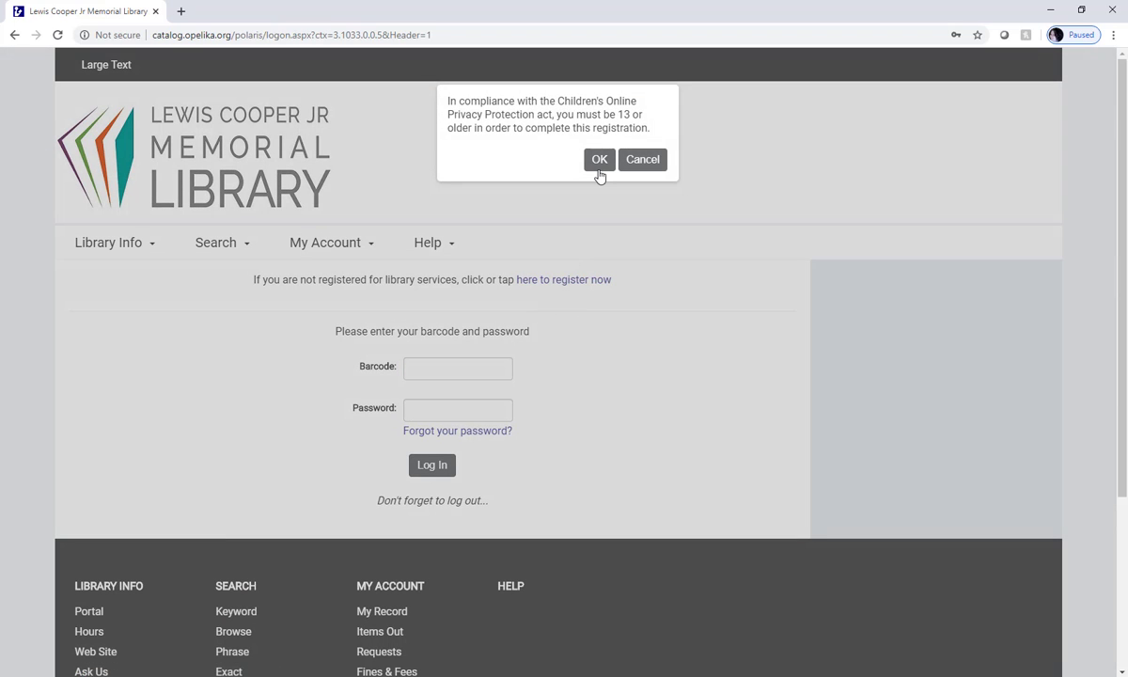
{"action": "left_click", "coordinate": [600, 158]}
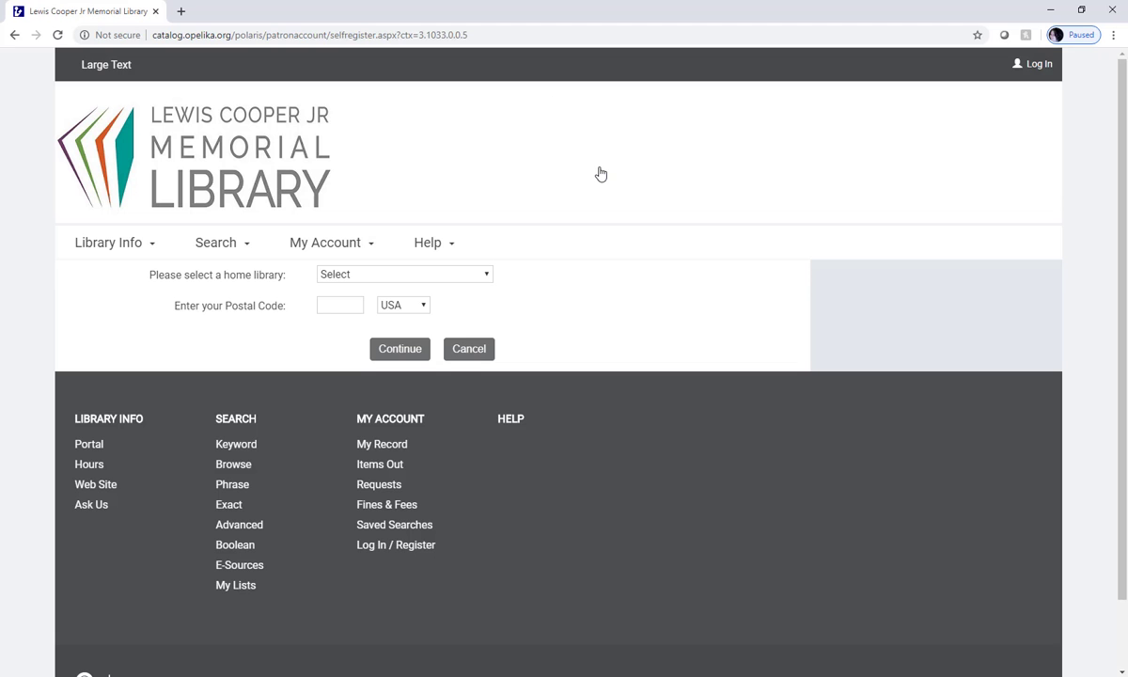
{"action": "mouse_move", "coordinate": [628, 167]}
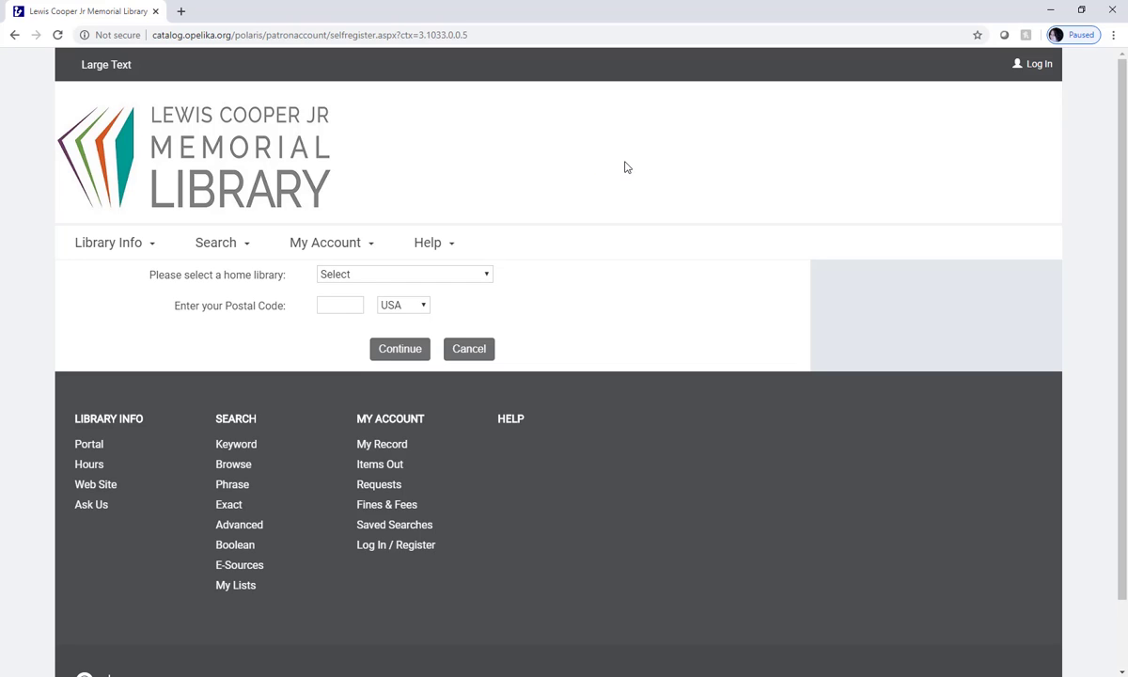
{"action": "mouse_move", "coordinate": [632, 163]}
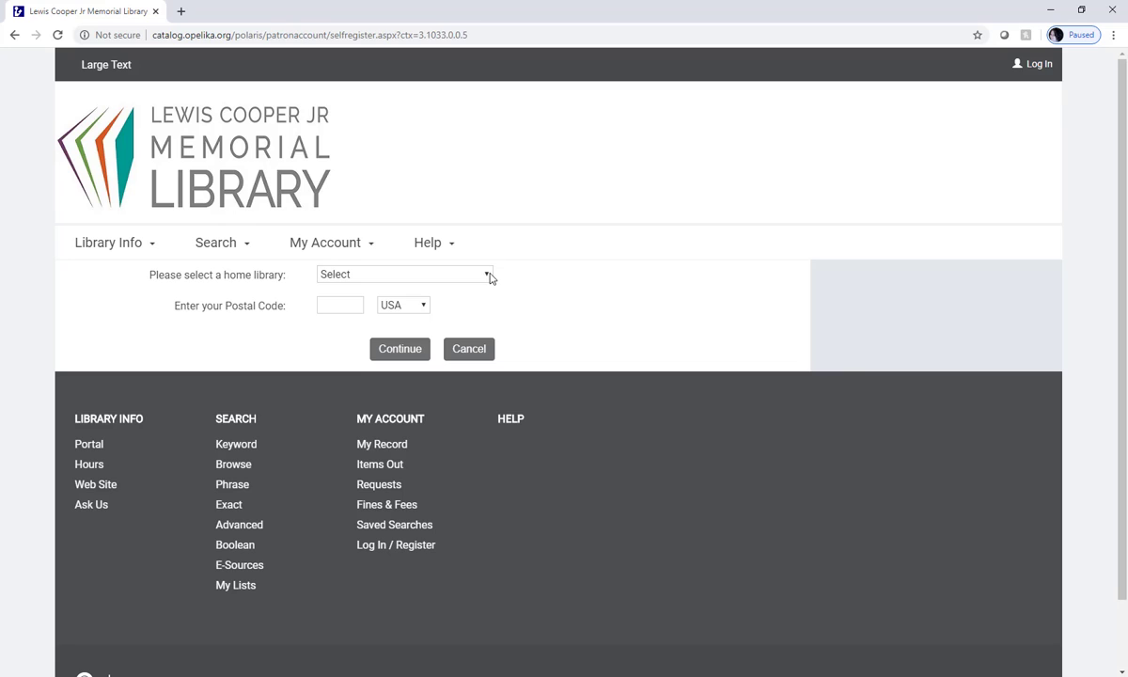
{"action": "left_click", "coordinate": [405, 274]}
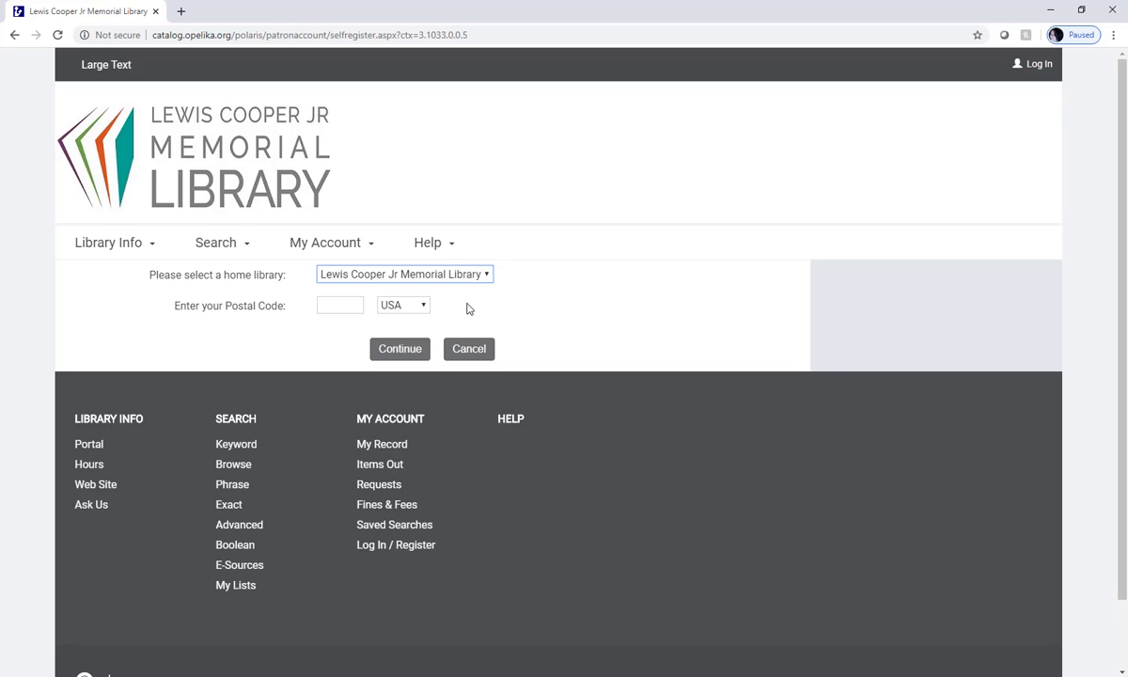
Enter postal code 36801 and choose OPELIKA, AL - LEE County as the city.
{"action": "left_click", "coordinate": [338, 304]}
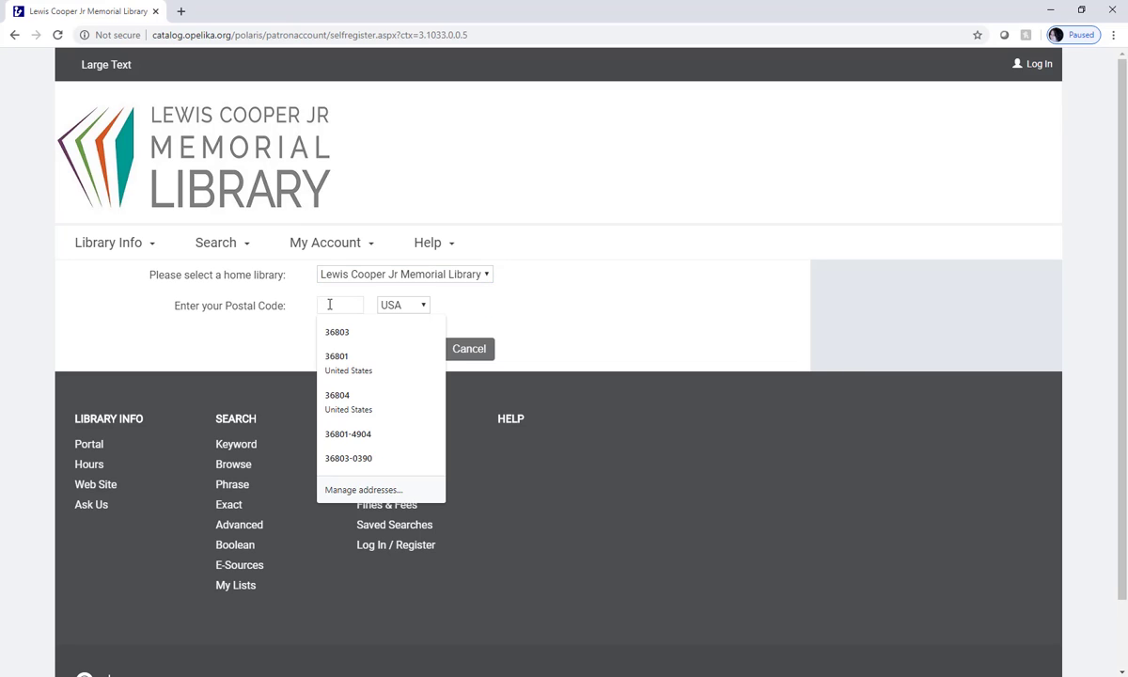
{"action": "type", "text": "36801"}
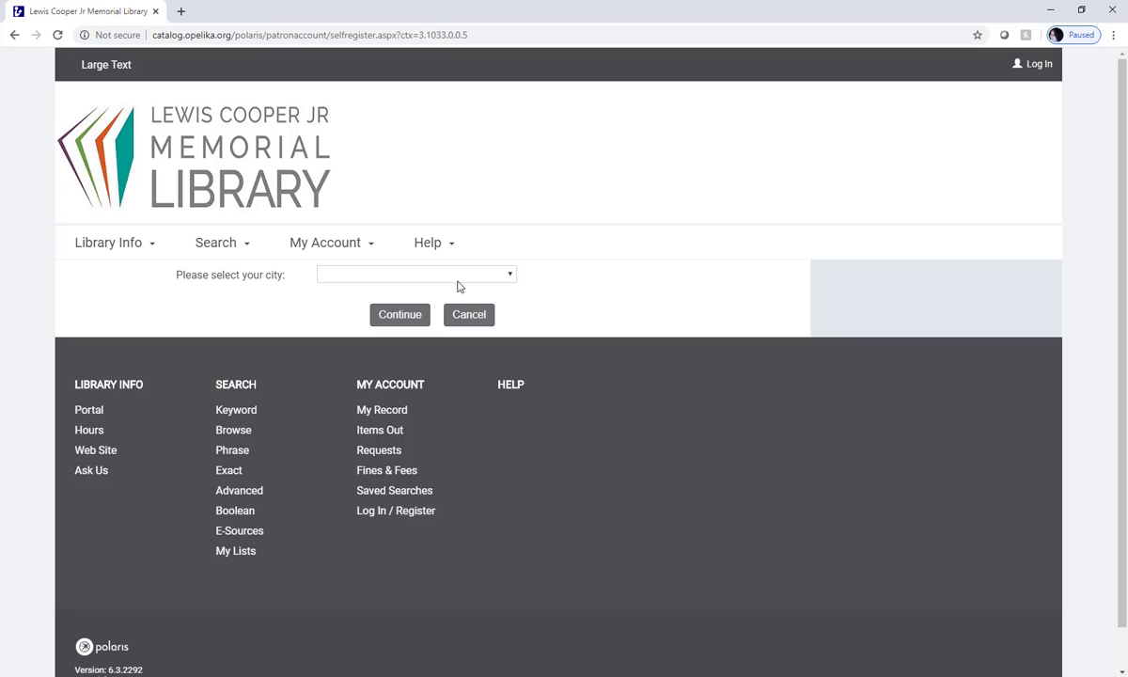
{"action": "left_click", "coordinate": [413, 274]}
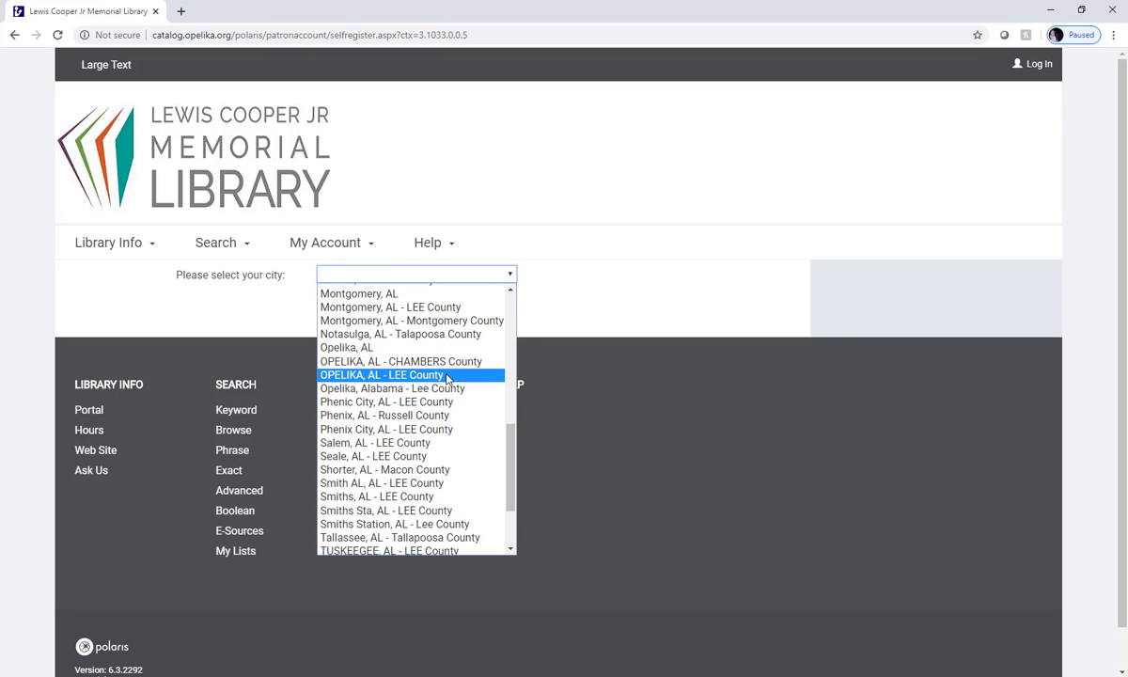
{"action": "left_click", "coordinate": [380, 374]}
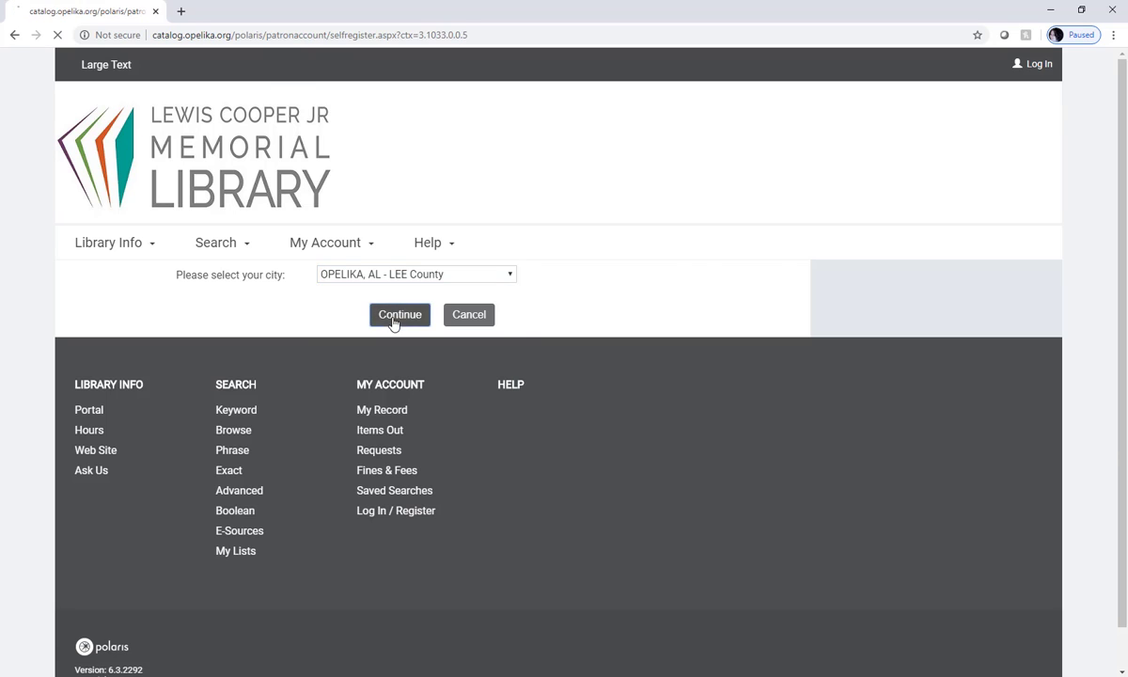
Fill the form with the autofilled first name, last name McGinnis, email and passwords.
{"action": "left_click", "coordinate": [398, 314]}
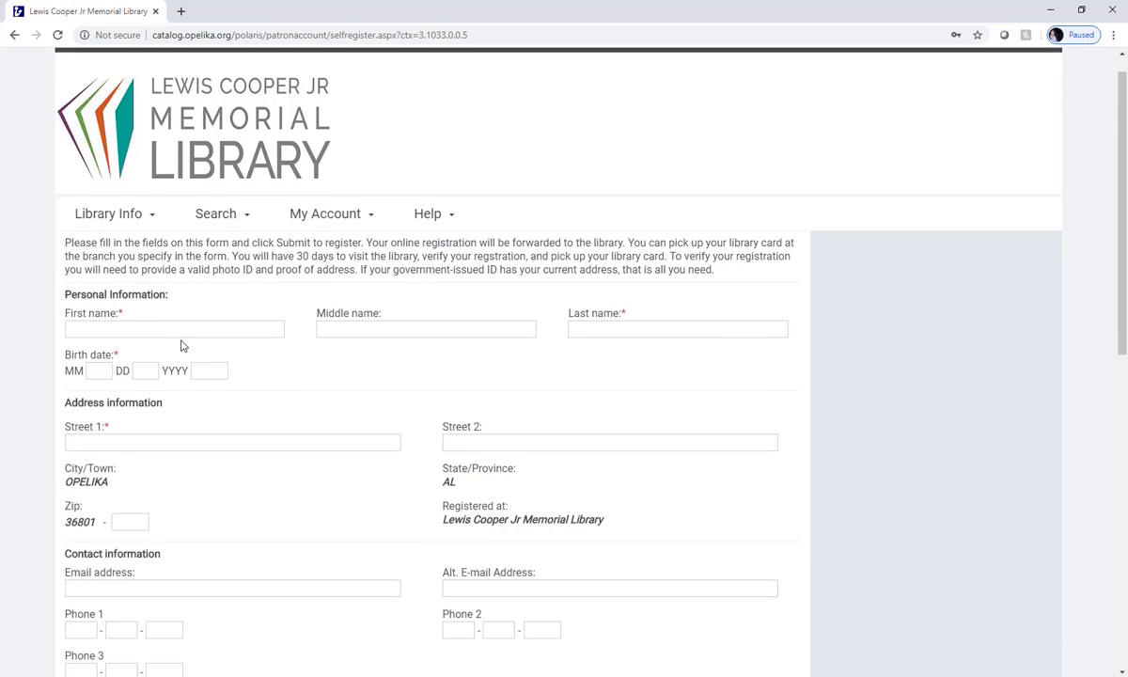
{"action": "scroll", "scroll_direction": "down", "scroll_amount": 3}
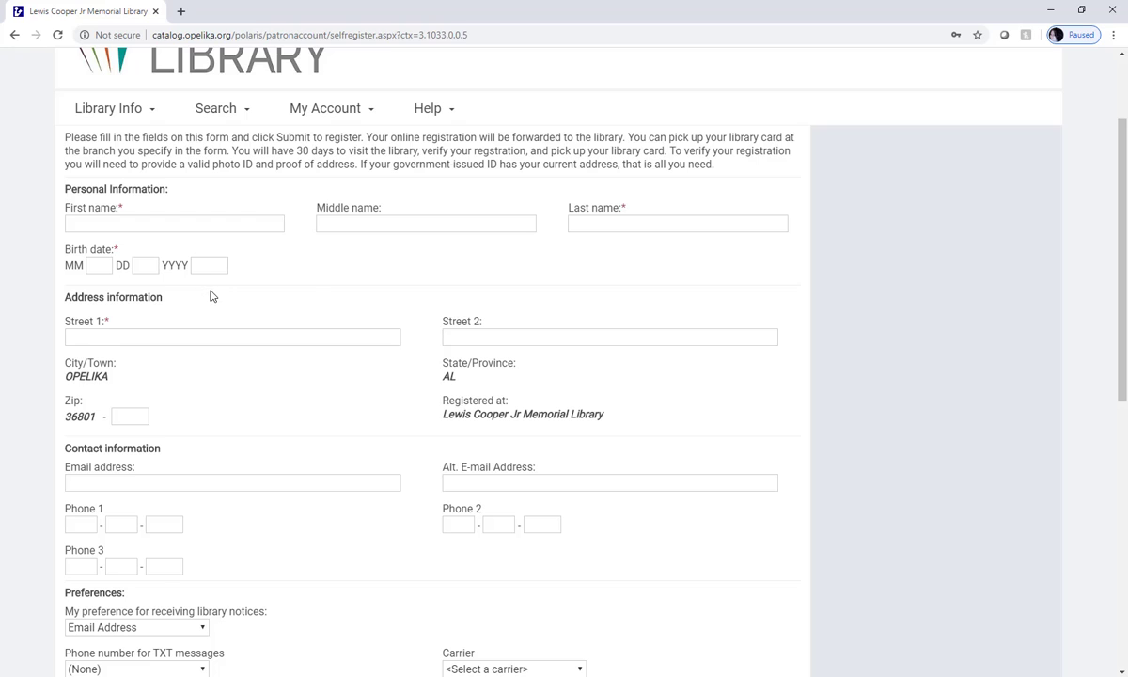
{"action": "left_click", "coordinate": [173, 224]}
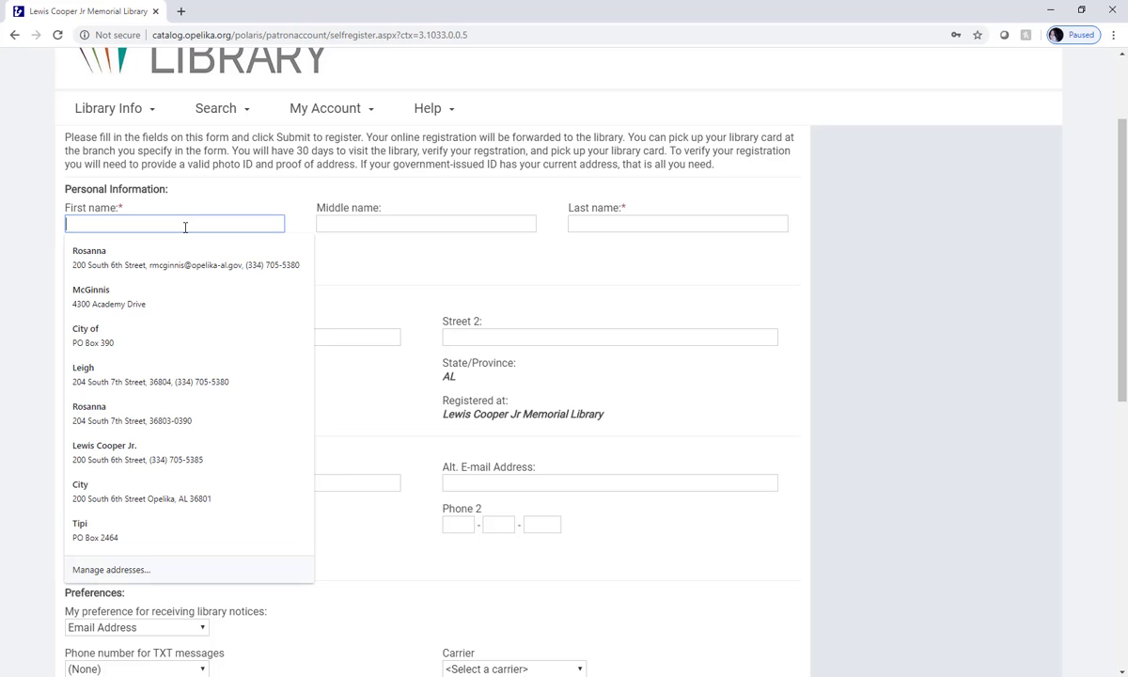
{"action": "left_click", "coordinate": [90, 250]}
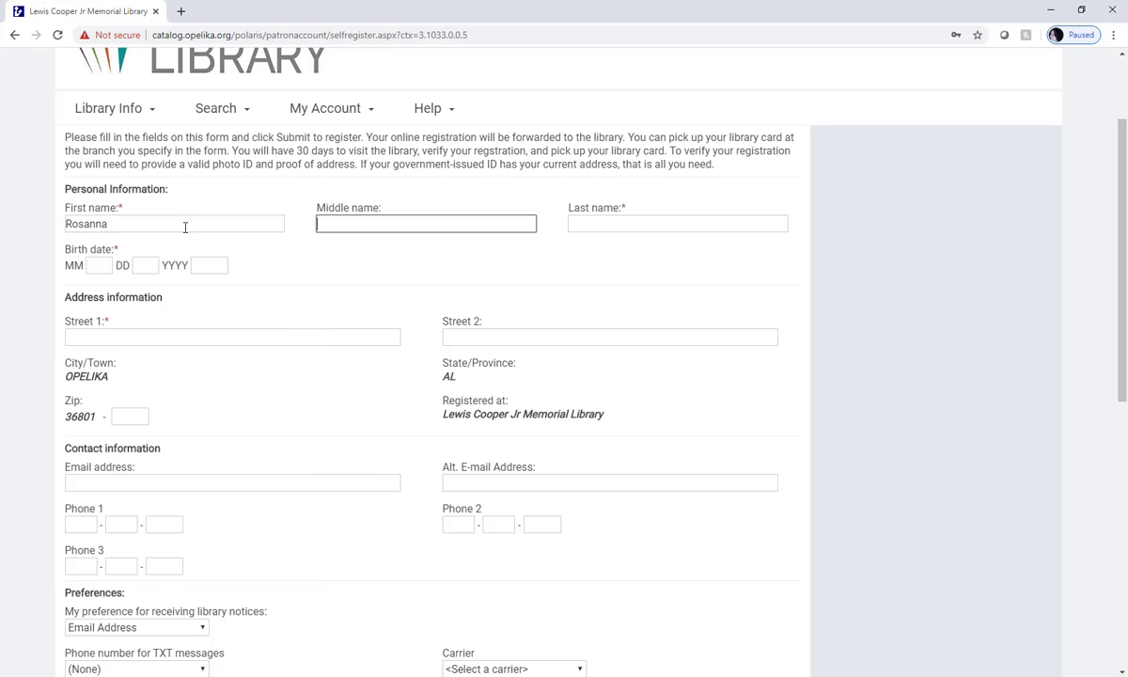
{"action": "type", "text": "McG"}
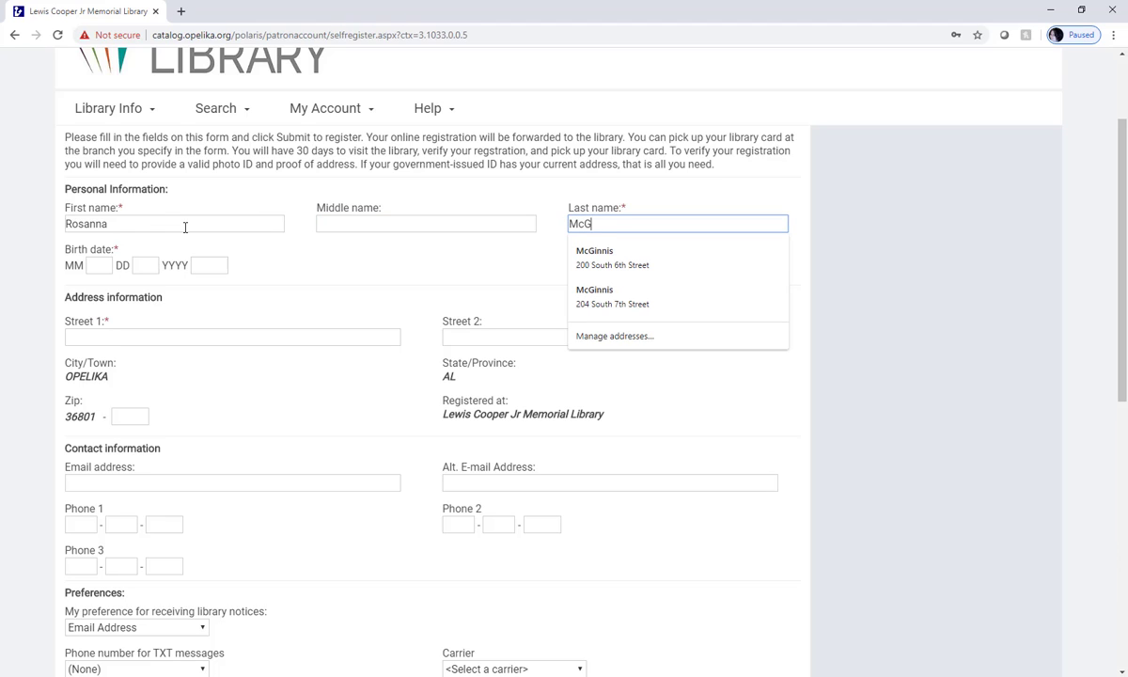
{"action": "type", "text": "innis"}
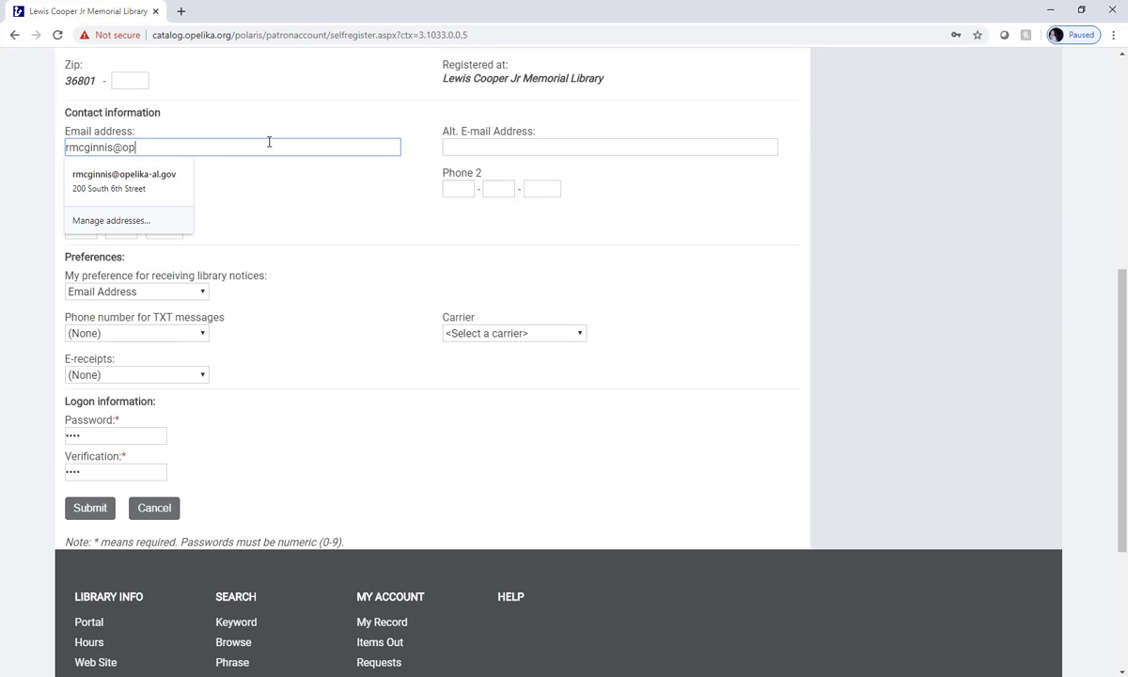
{"action": "type", "text": "e"}
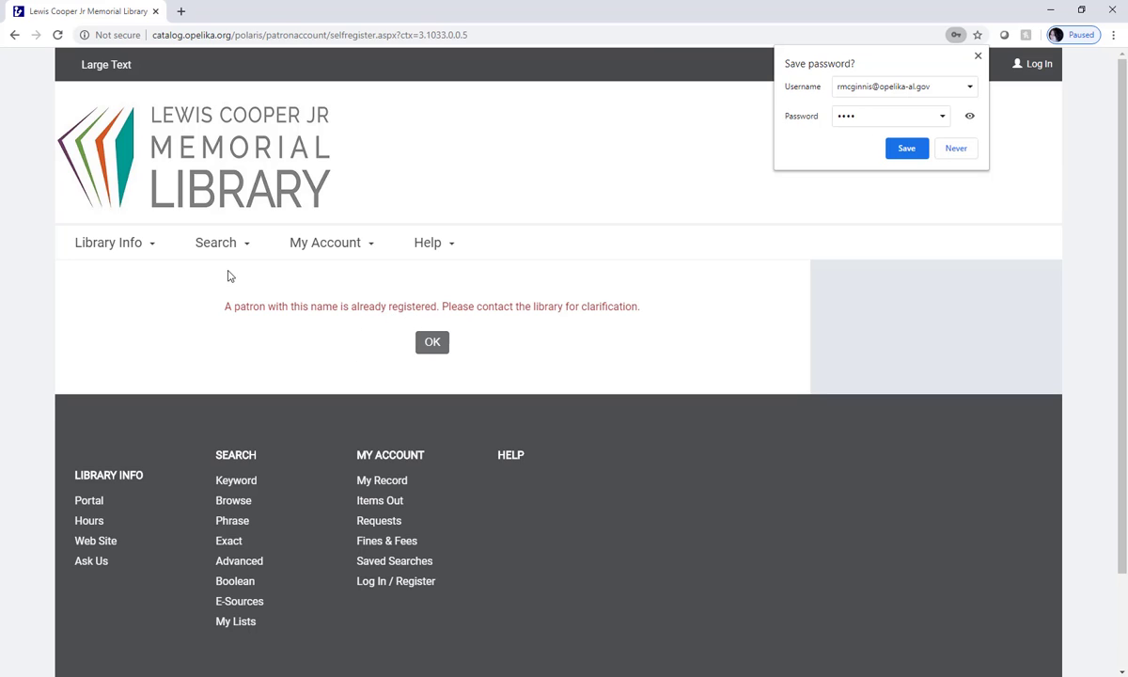
{"action": "mouse_move", "coordinate": [566, 323]}
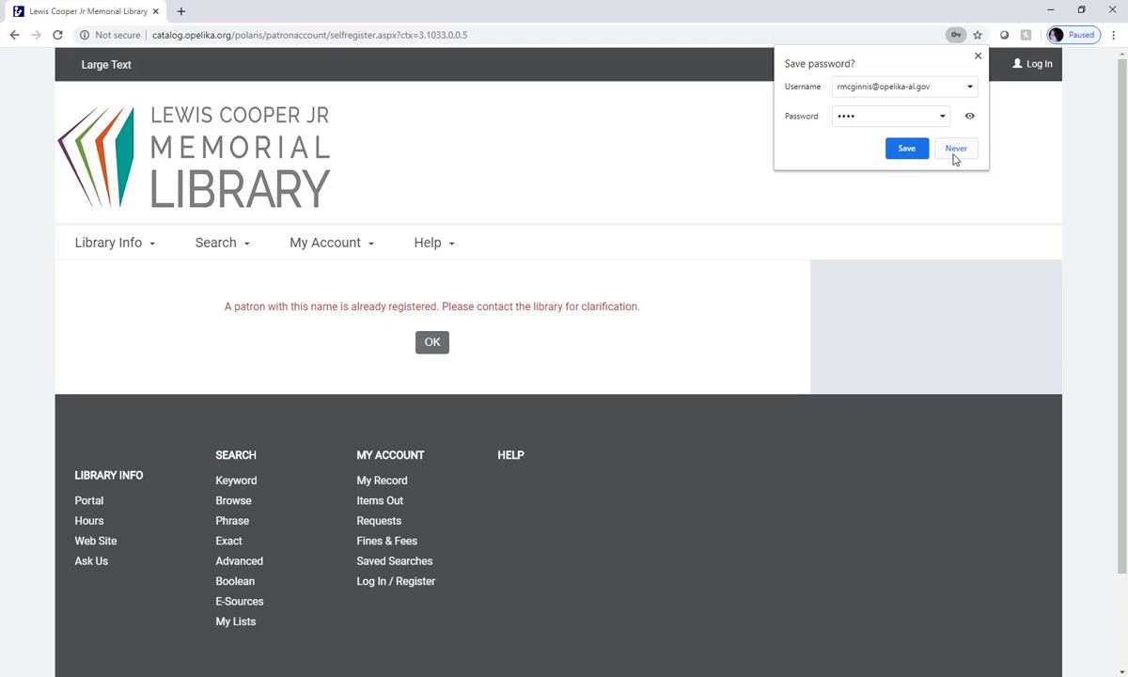
Choose Never in Chrome's Save password popup on the duplicate-patron page.
{"action": "left_click", "coordinate": [955, 147]}
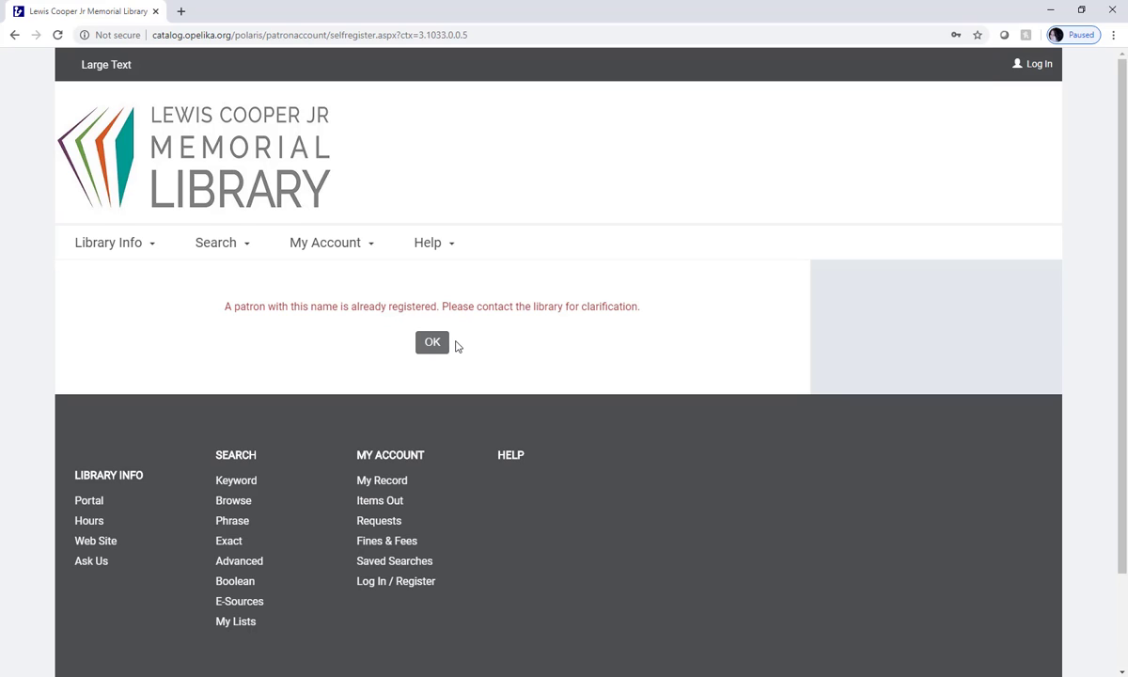
Acknowledge the duplicate-patron error and restart registration with the same home library.
{"action": "left_click", "coordinate": [433, 343]}
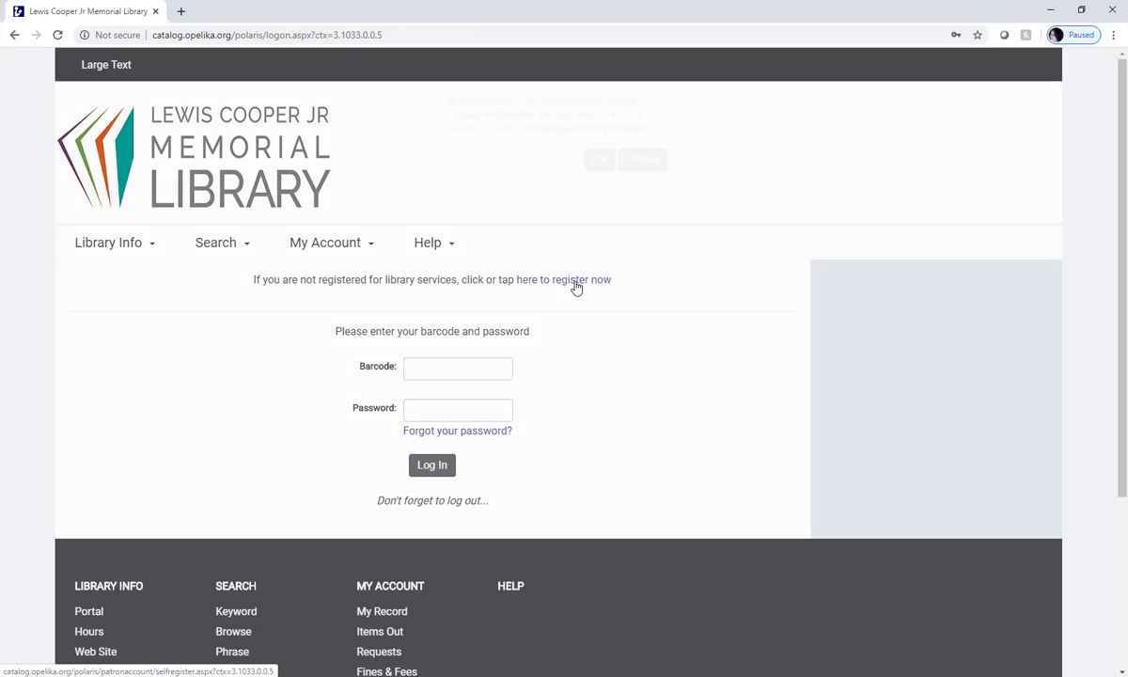
{"action": "left_click", "coordinate": [562, 278]}
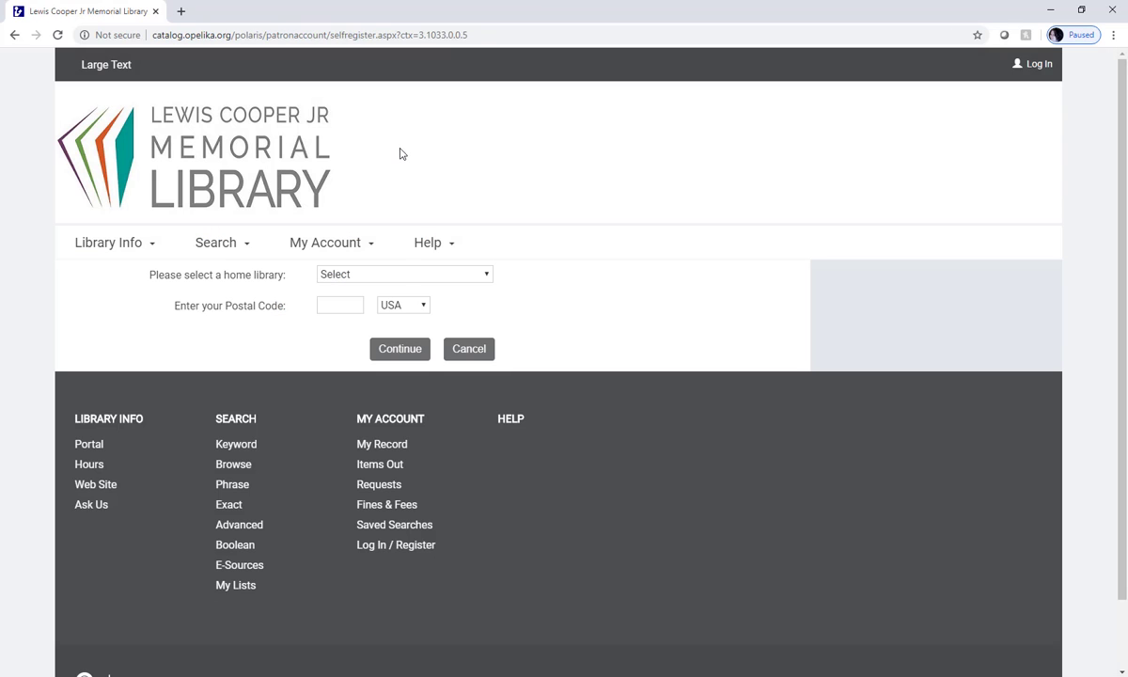
{"action": "left_click", "coordinate": [403, 275]}
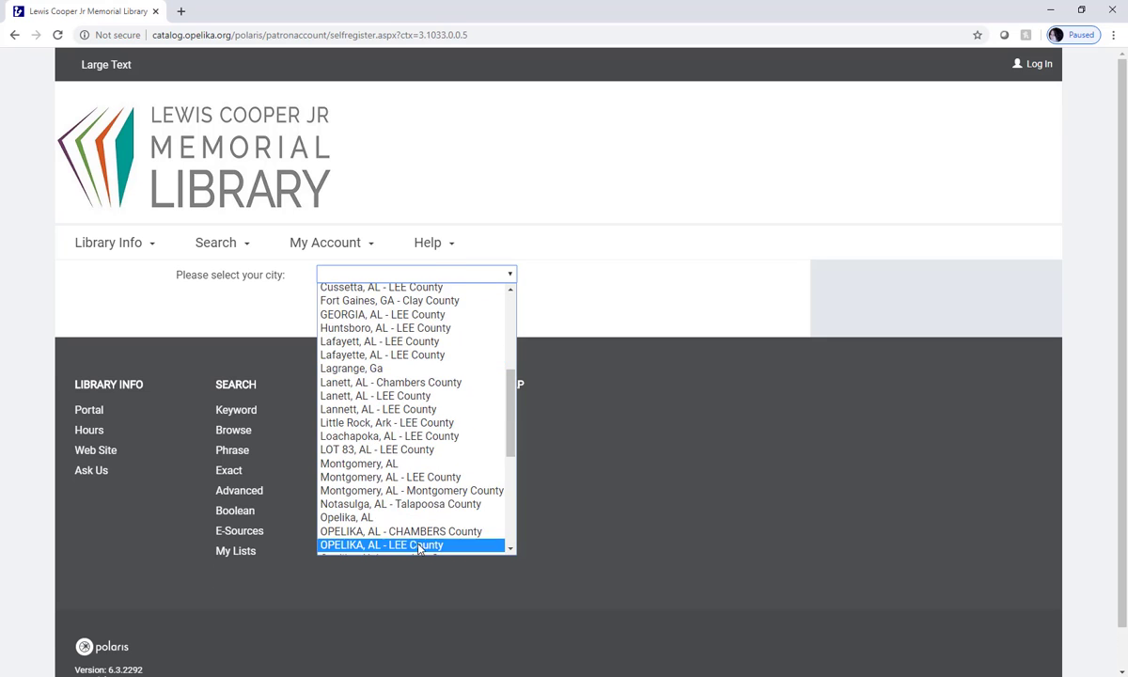
Pick OPELIKA, AL - LEE County, then enter birth date 01/01/1980, 123 Test Street and the email.
{"action": "left_click", "coordinate": [380, 545]}
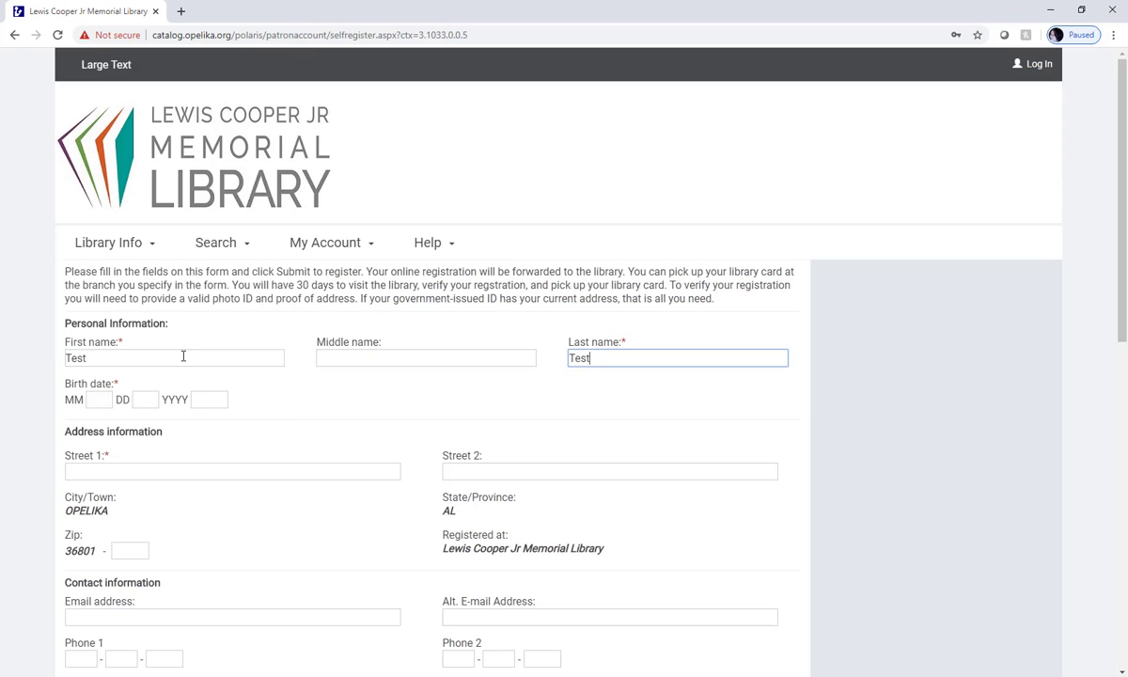
{"action": "type", "text": "01"}
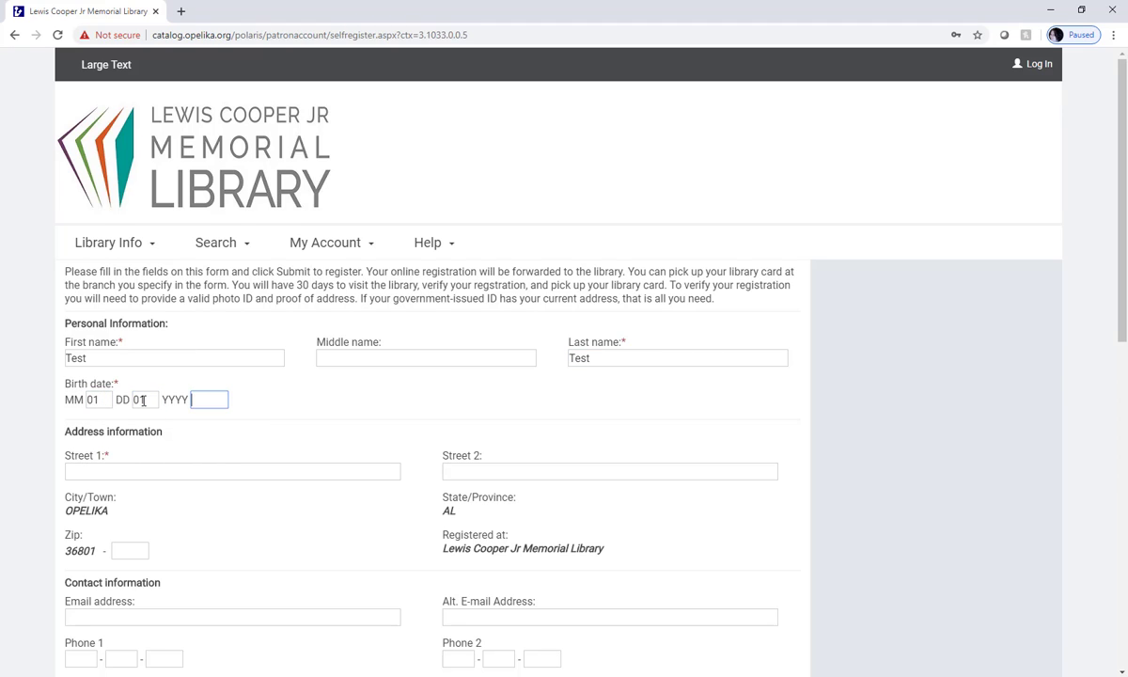
{"action": "type", "text": "123 Test Stre"}
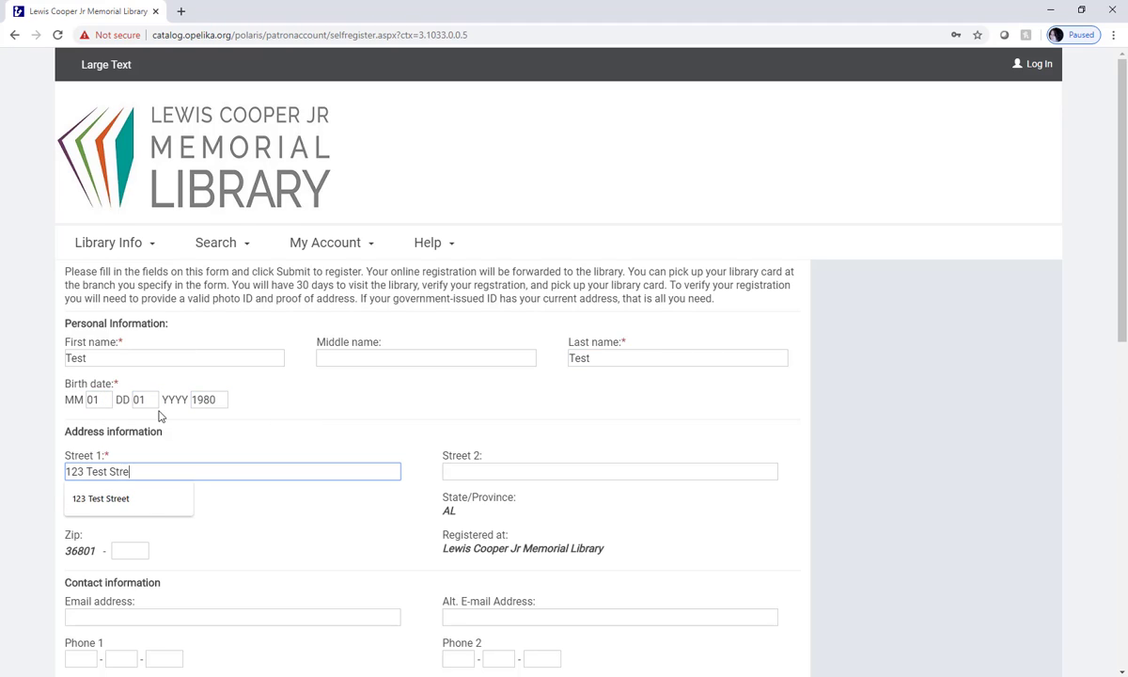
{"action": "type", "text": "rmcgi"}
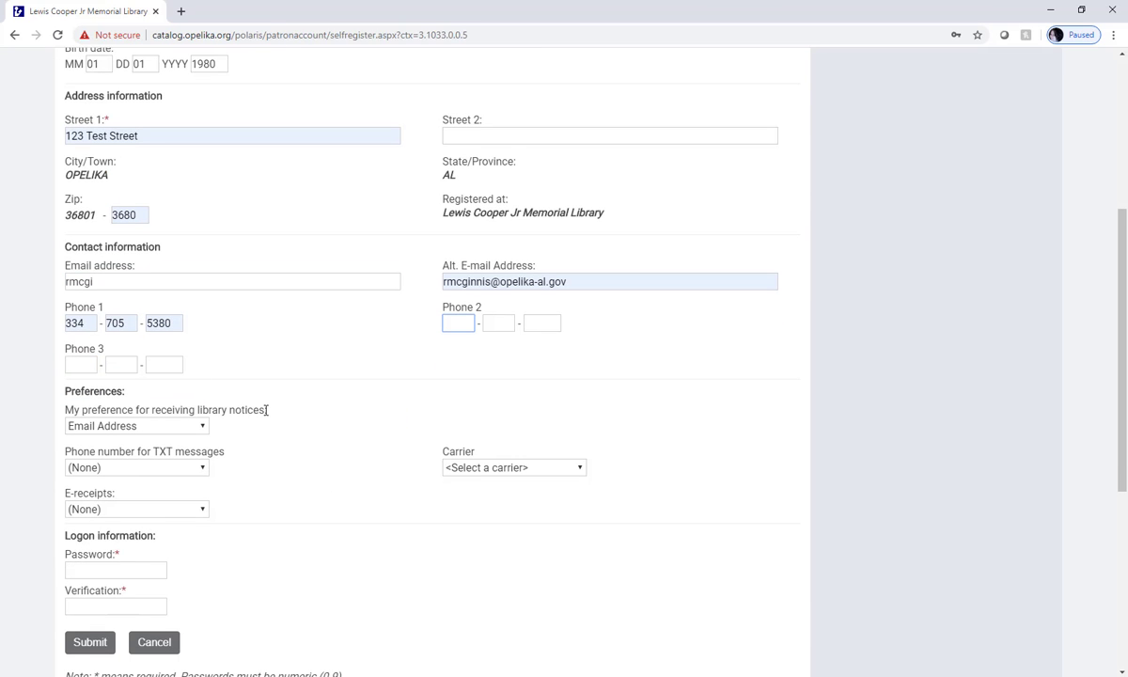
{"action": "scroll", "scroll_direction": "down", "scroll_amount": 3}
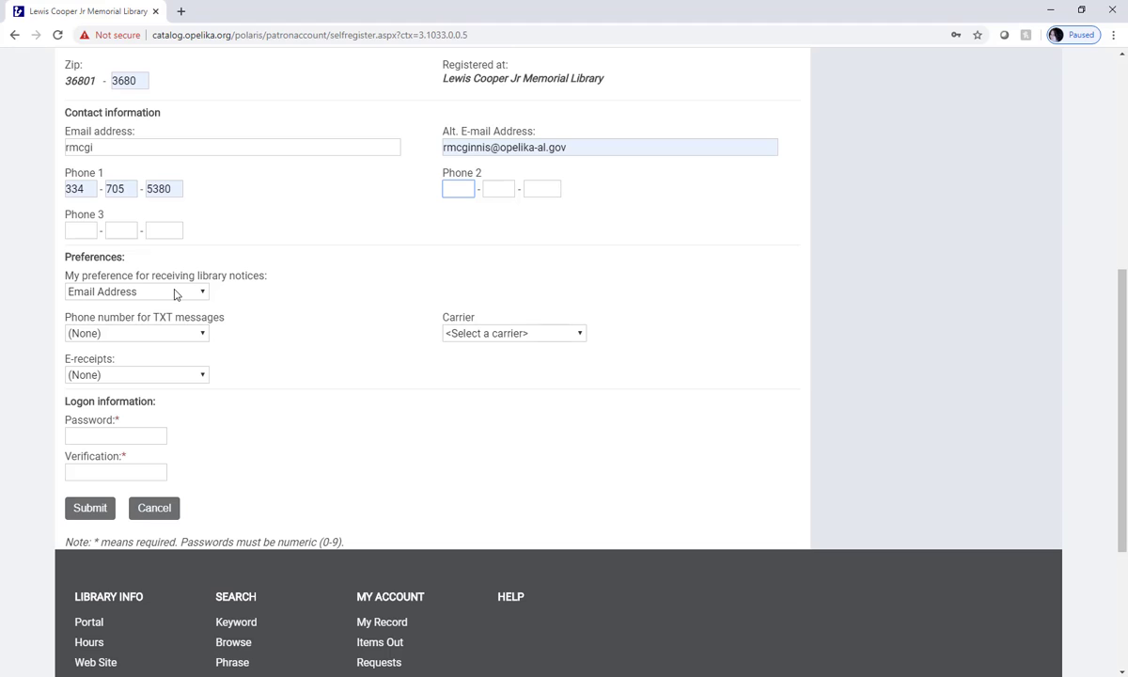
Set notices to Email Address and text messages to Phone 1 with Verizon as carrier.
{"action": "left_click", "coordinate": [136, 292]}
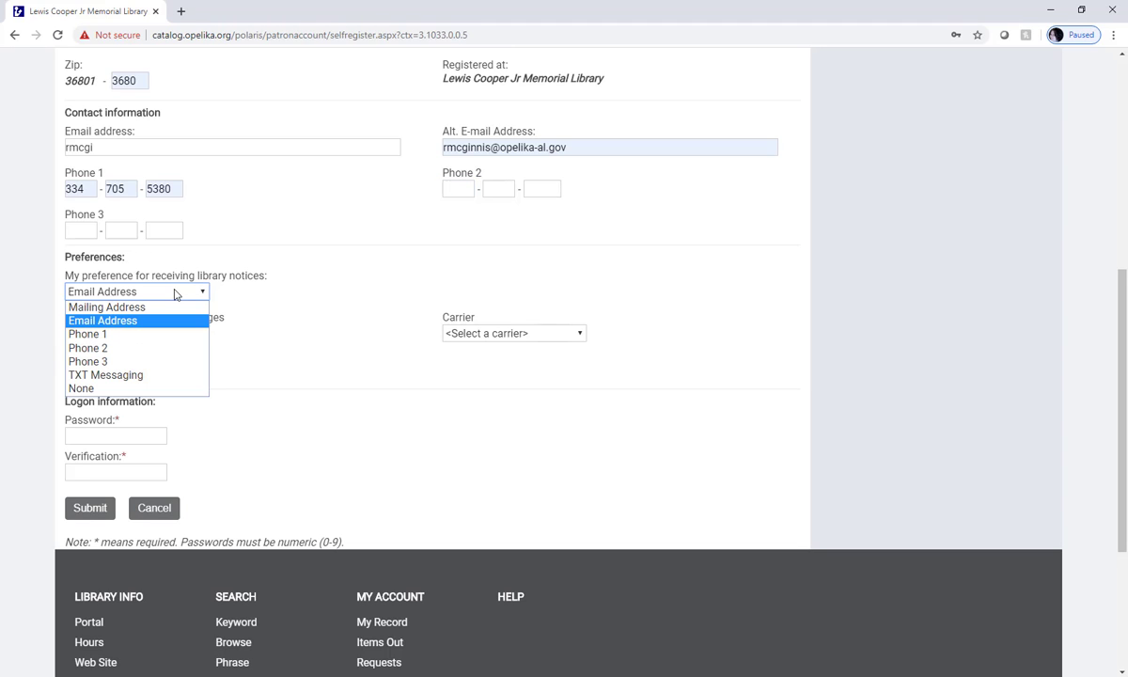
{"action": "left_click", "coordinate": [102, 320]}
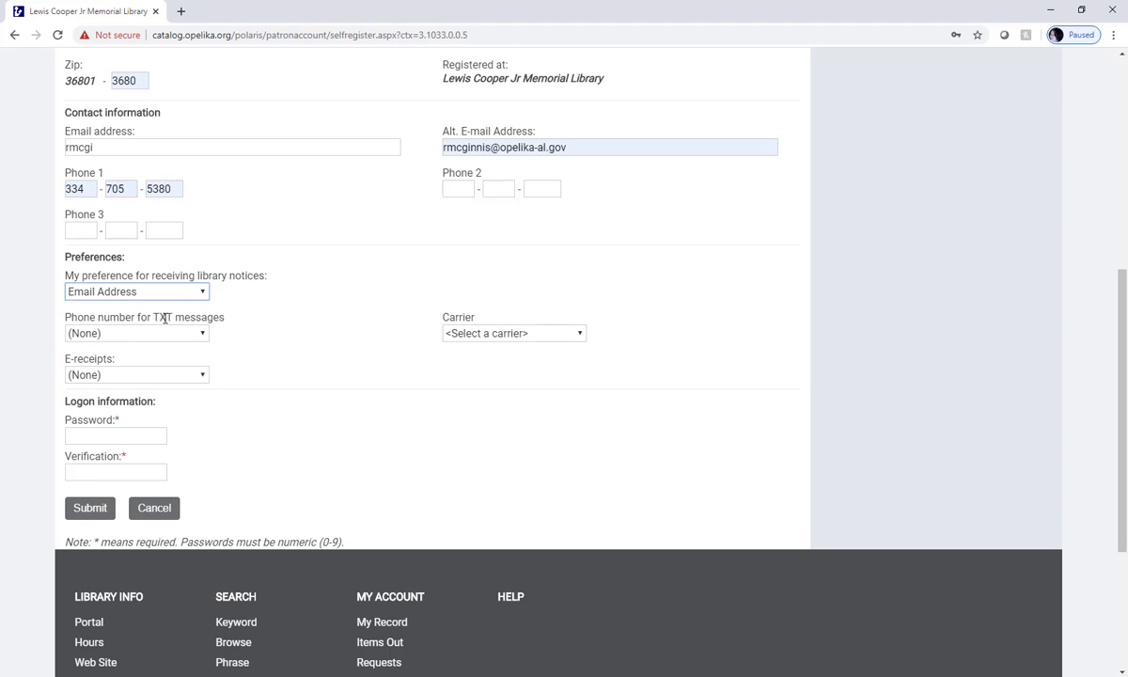
{"action": "left_click", "coordinate": [135, 333]}
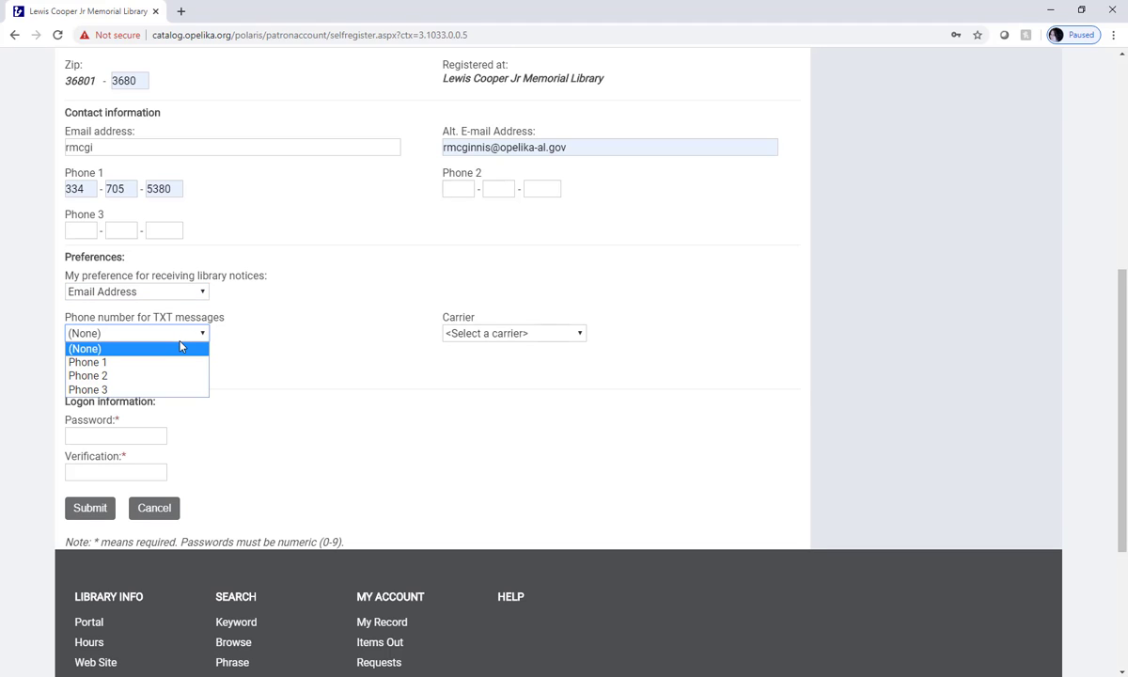
{"action": "left_click", "coordinate": [87, 361]}
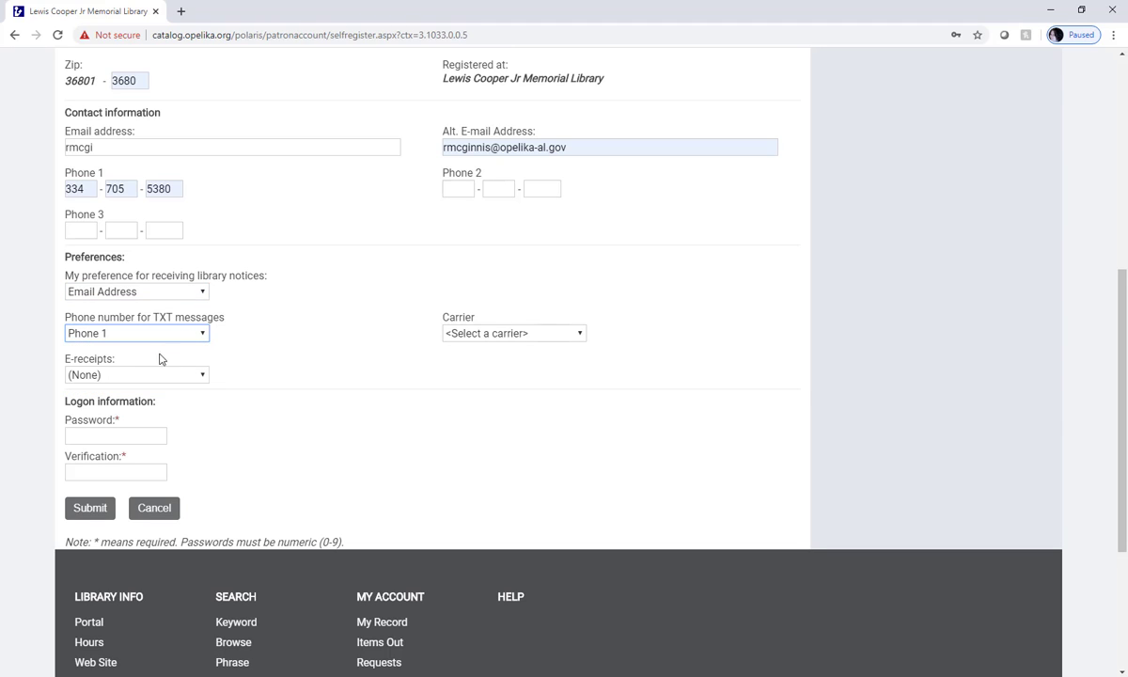
{"action": "mouse_move", "coordinate": [554, 336]}
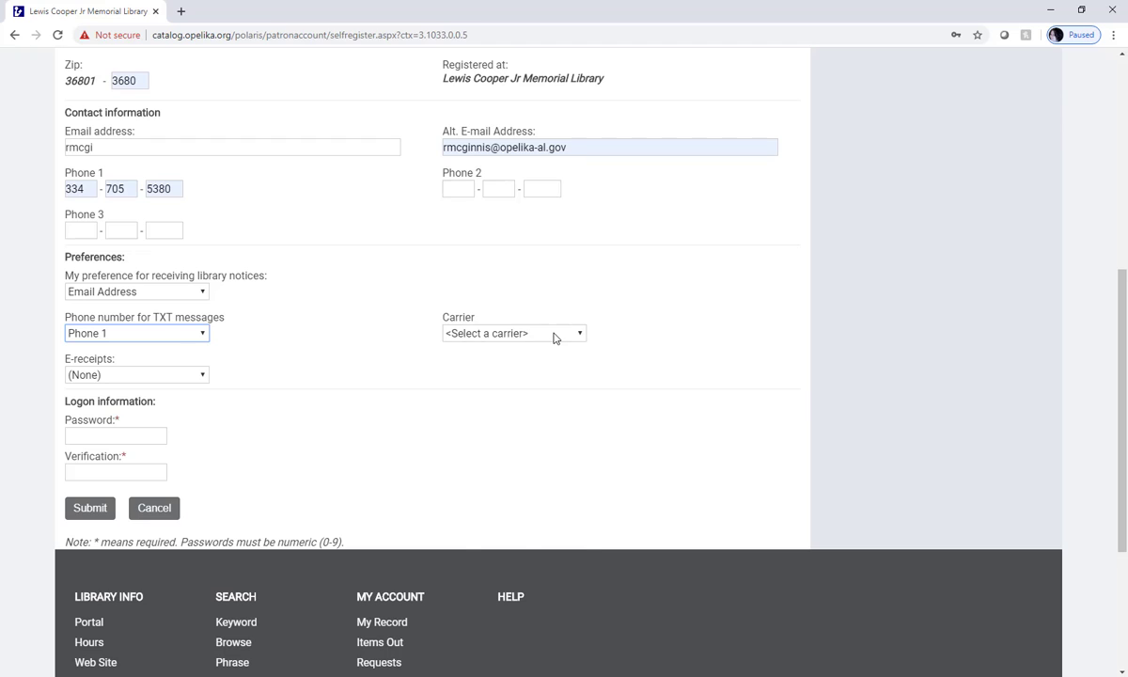
{"action": "left_click", "coordinate": [515, 333]}
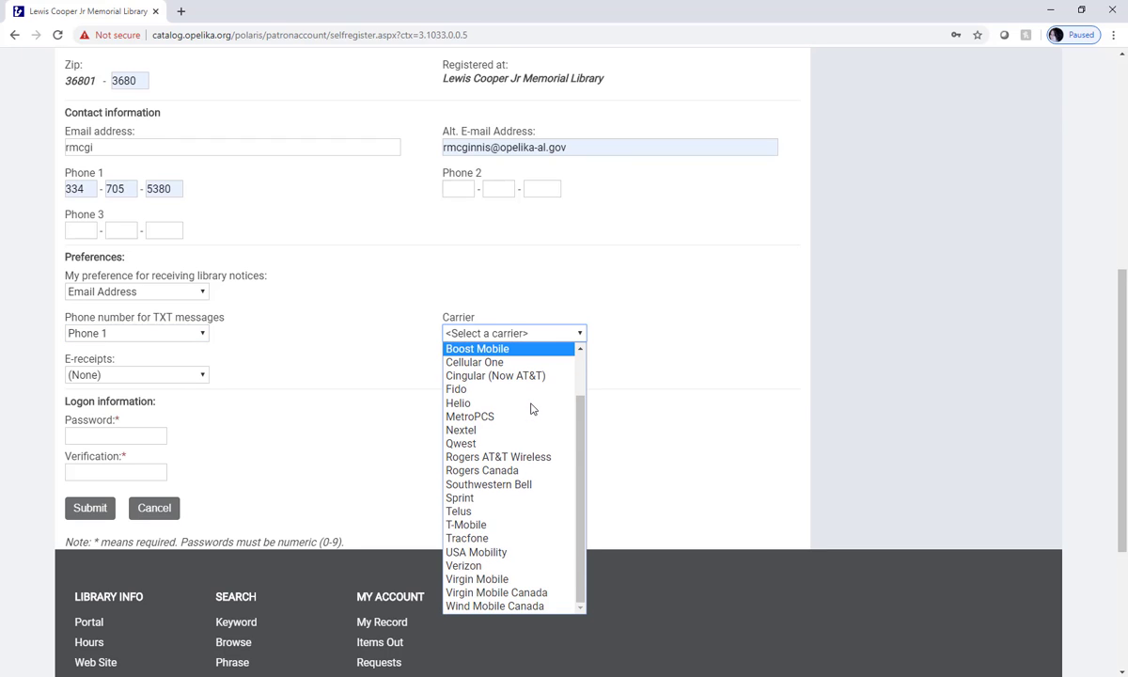
{"action": "left_click", "coordinate": [462, 564]}
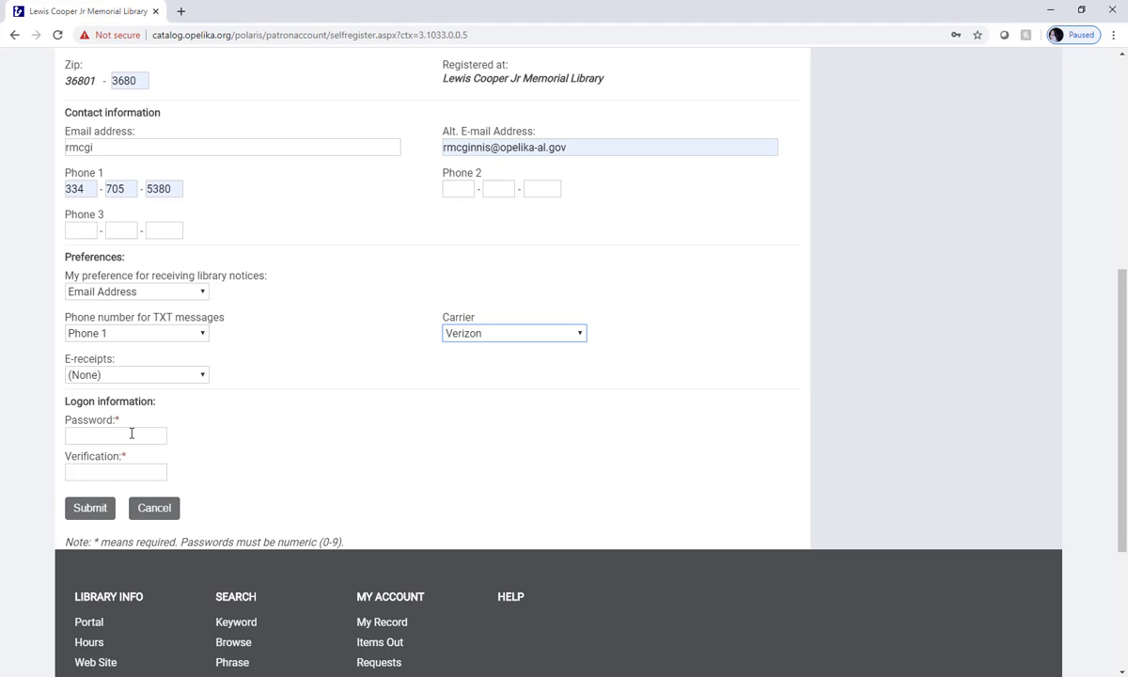
Enter matching passwords, fix the invalid email after the alert, and submit the registration successfully.
{"action": "left_click", "coordinate": [115, 437]}
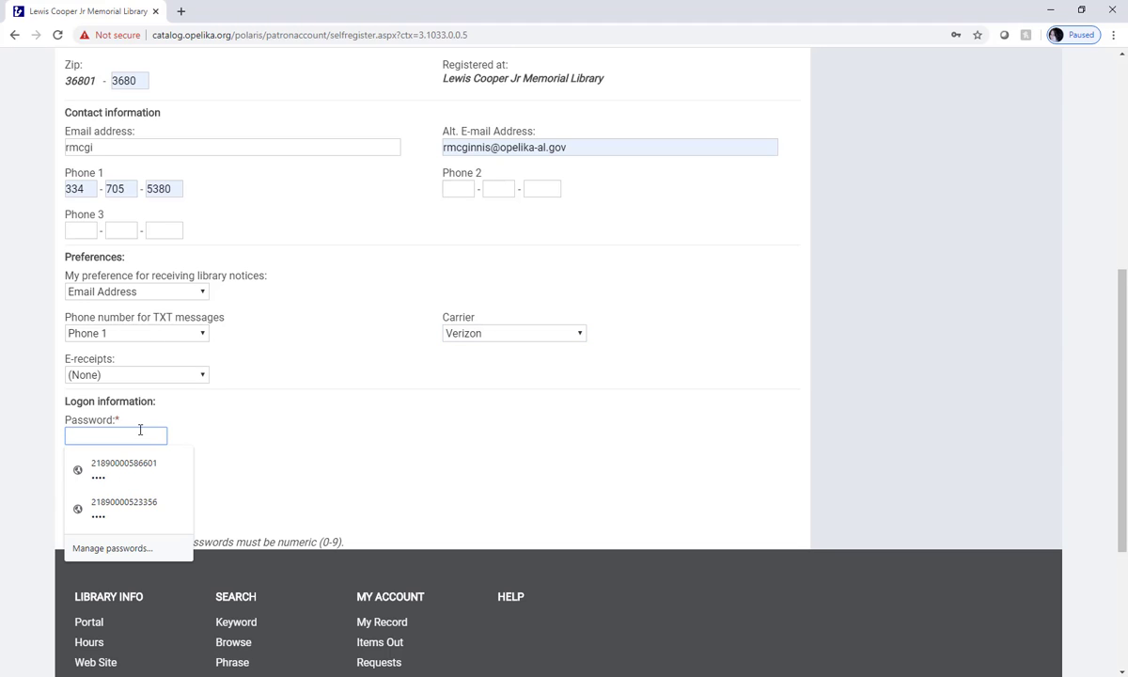
{"action": "mouse_move", "coordinate": [139, 436]}
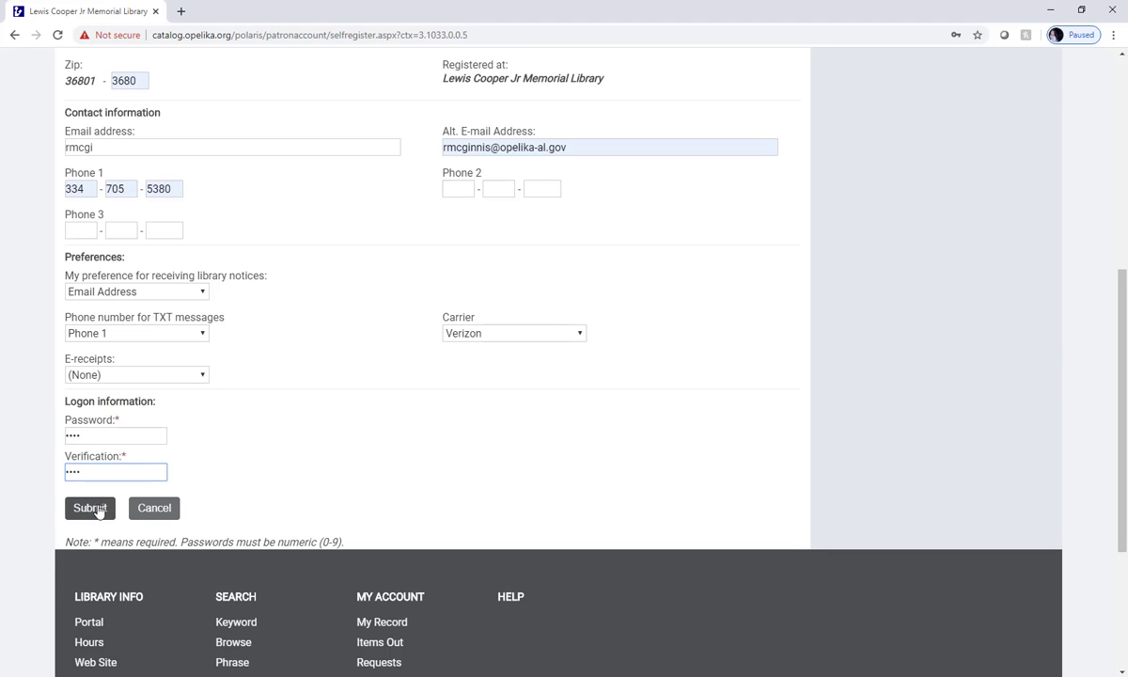
{"action": "left_click", "coordinate": [90, 508]}
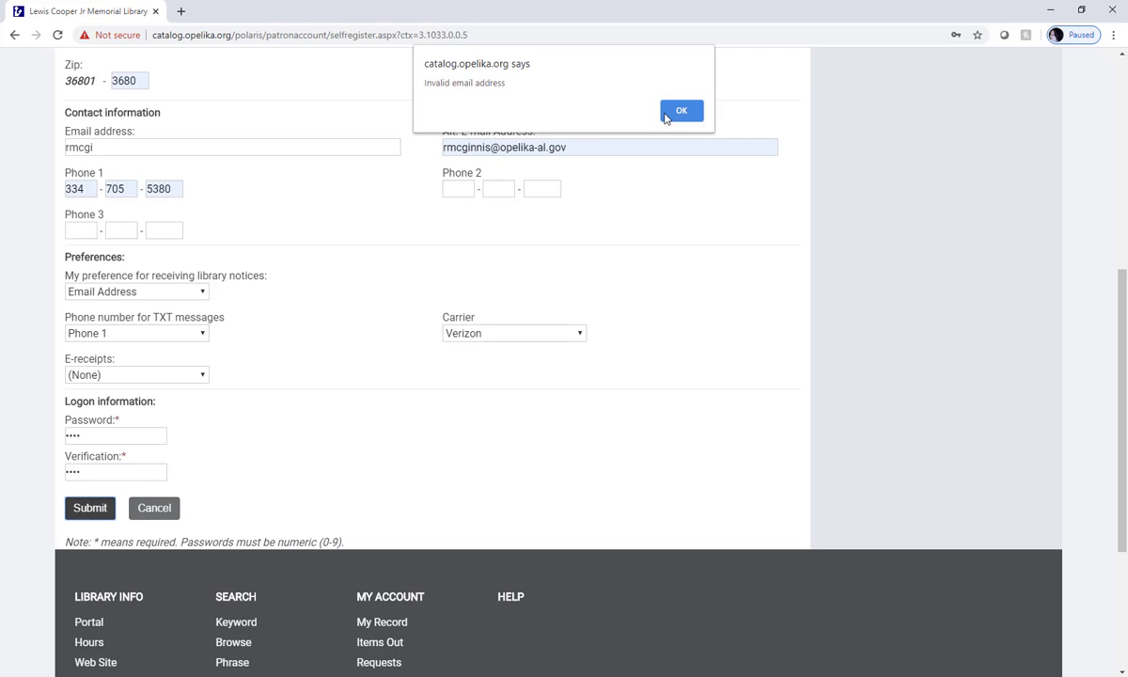
{"action": "left_click", "coordinate": [680, 109]}
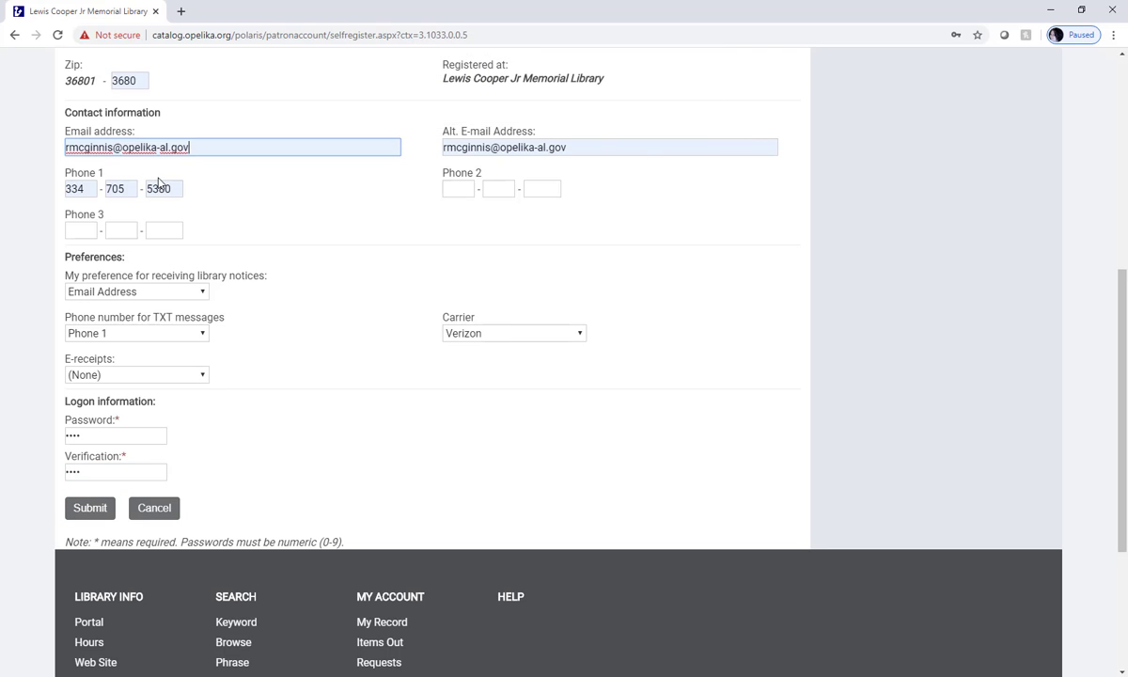
{"action": "left_click", "coordinate": [90, 508]}
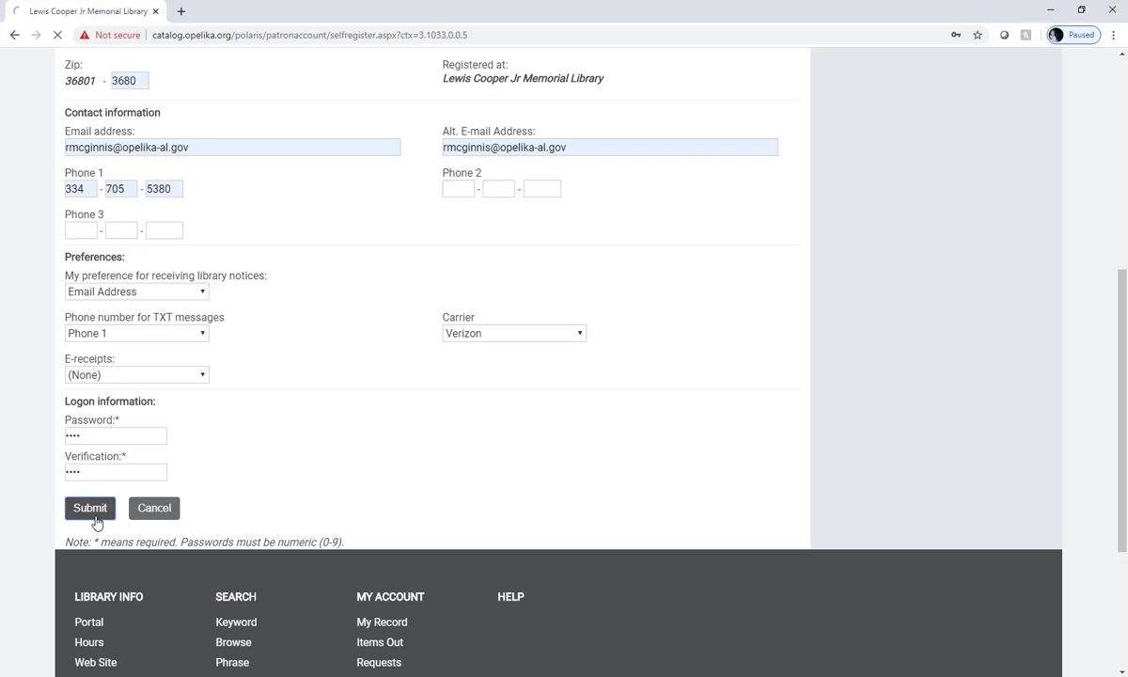
{"action": "left_click", "coordinate": [90, 508]}
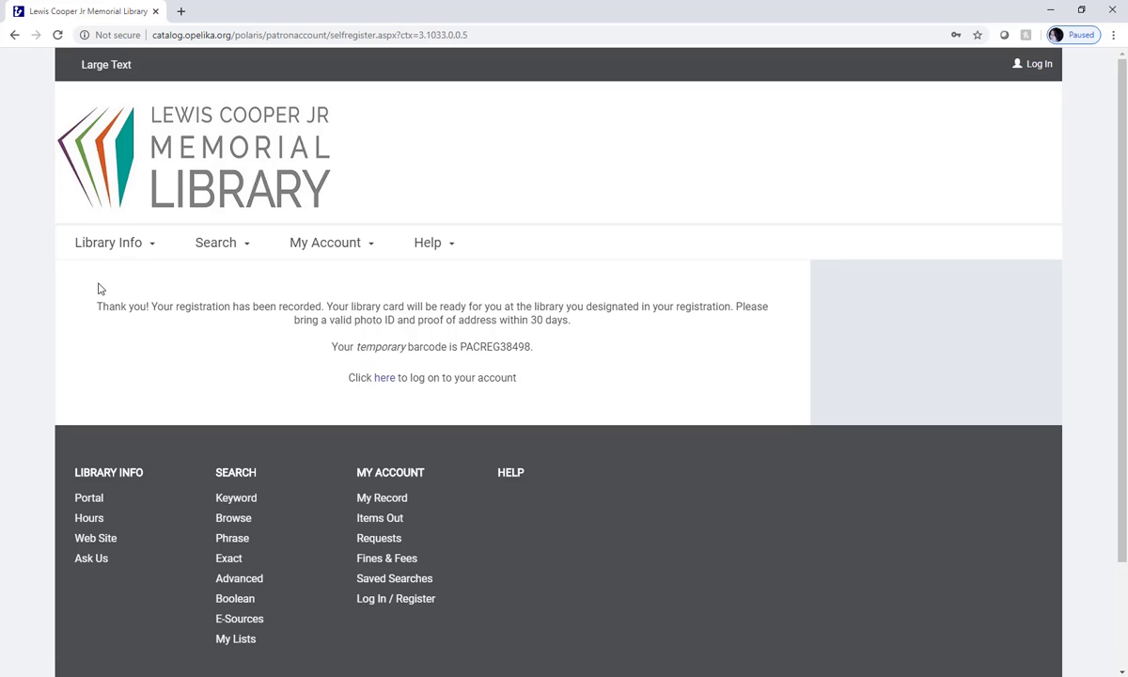
{"action": "mouse_move", "coordinate": [598, 327]}
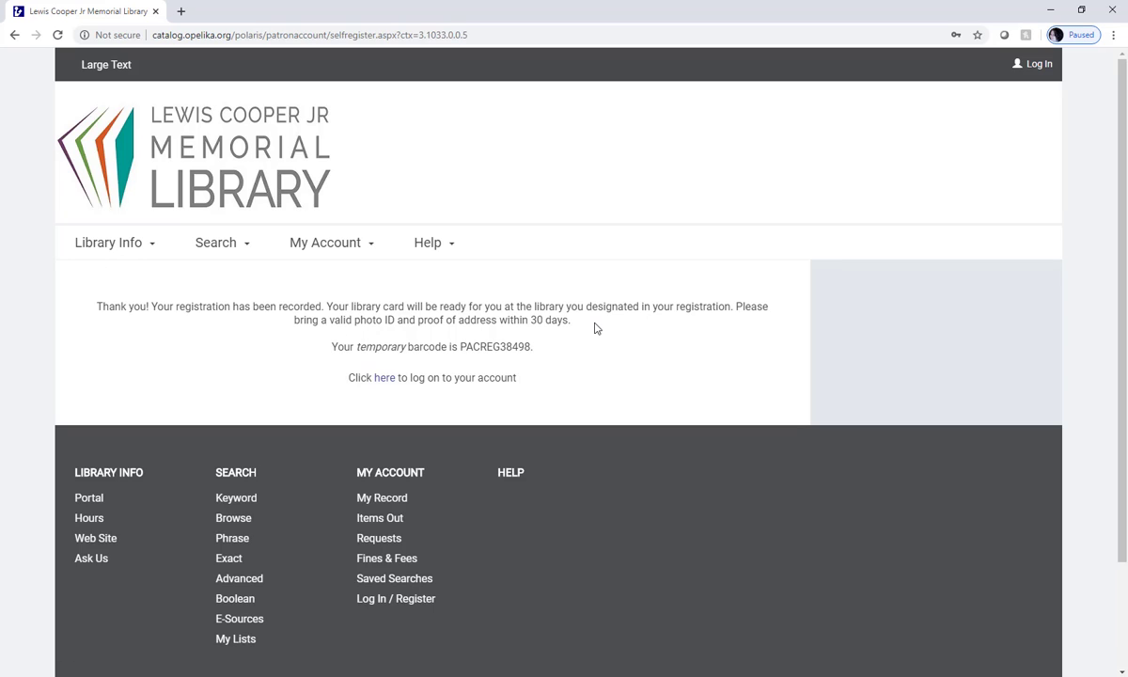
{"action": "mouse_move", "coordinate": [592, 328]}
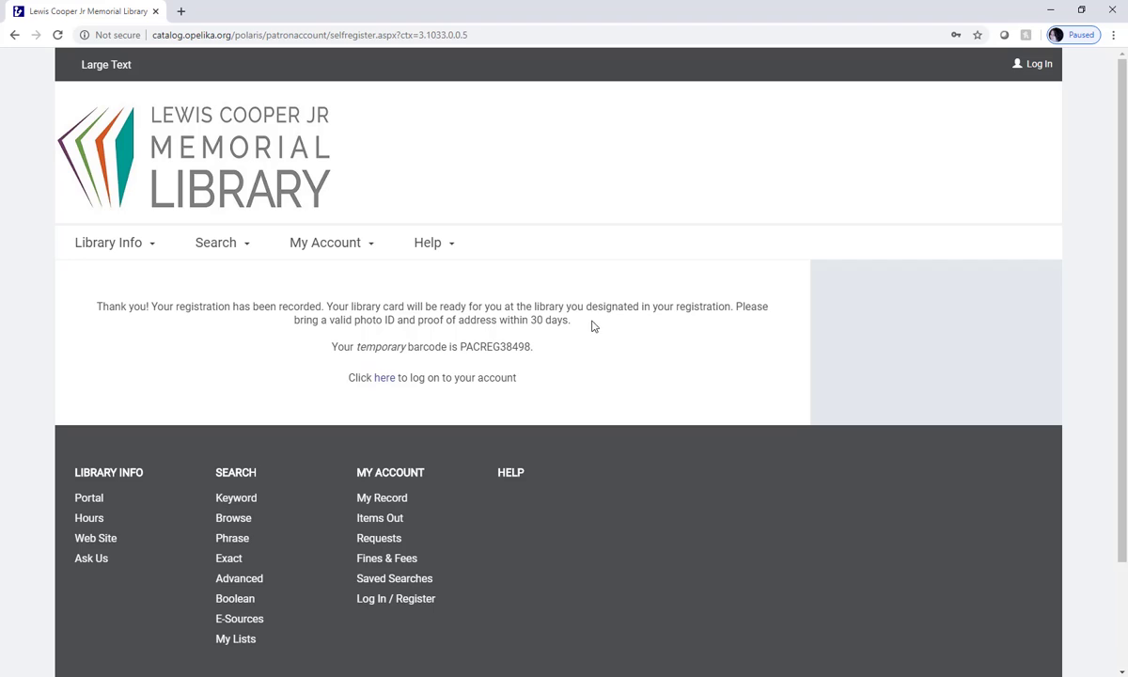
{"action": "mouse_move", "coordinate": [478, 324]}
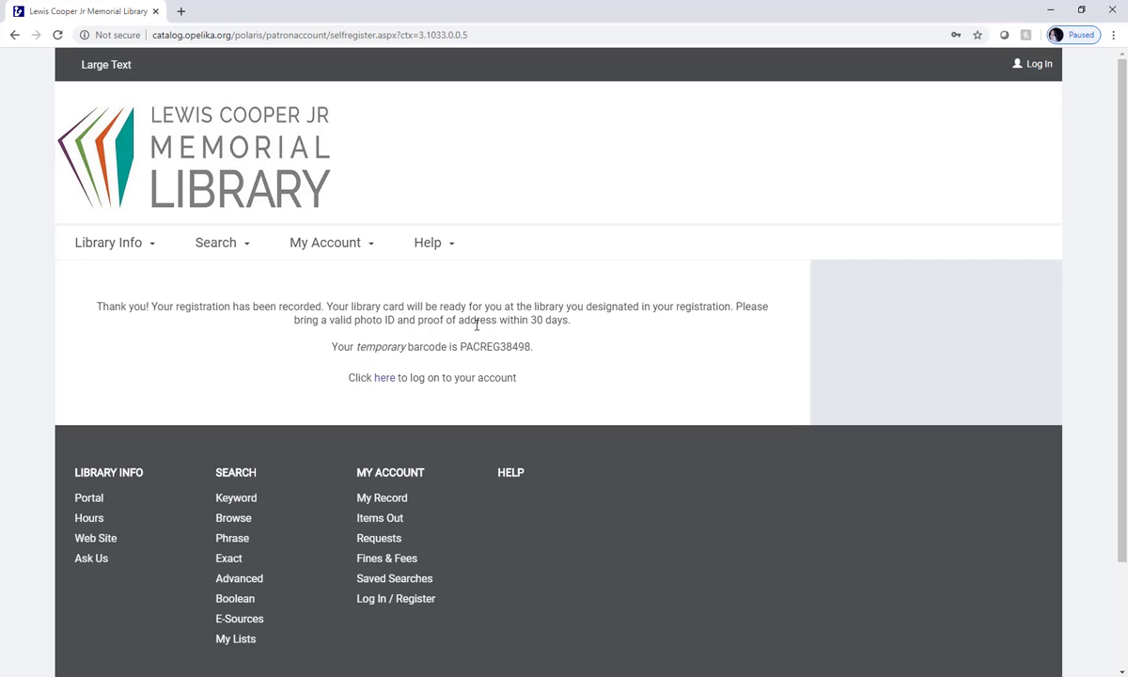
{"action": "mouse_move", "coordinate": [549, 346]}
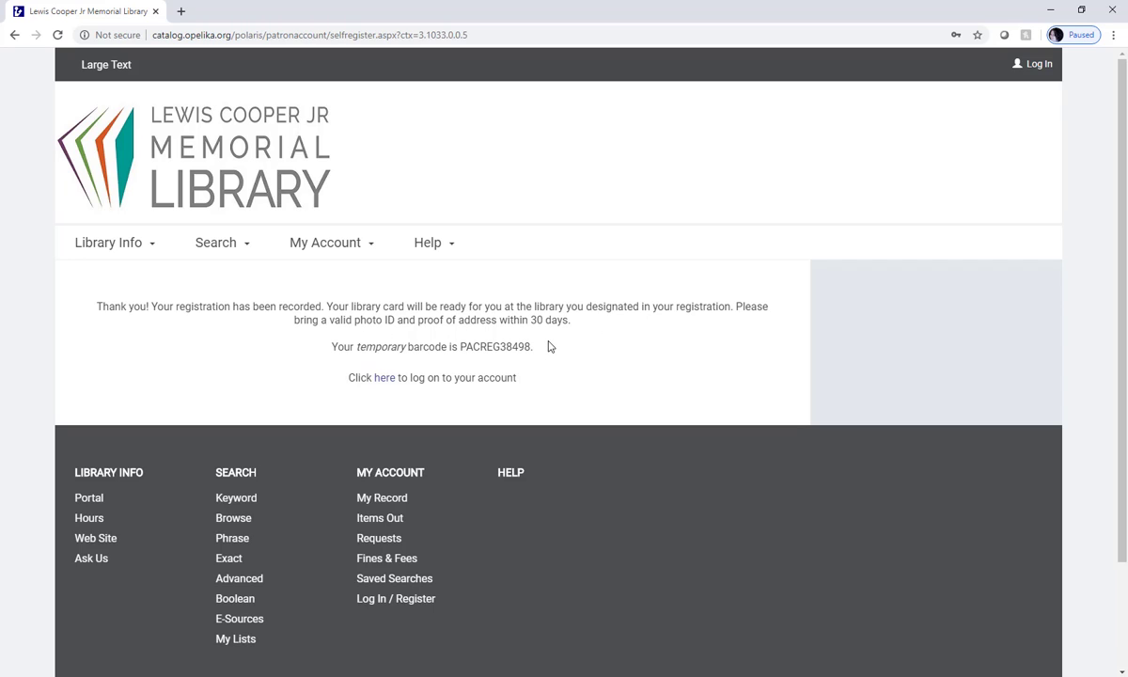
{"action": "mouse_move", "coordinate": [455, 271]}
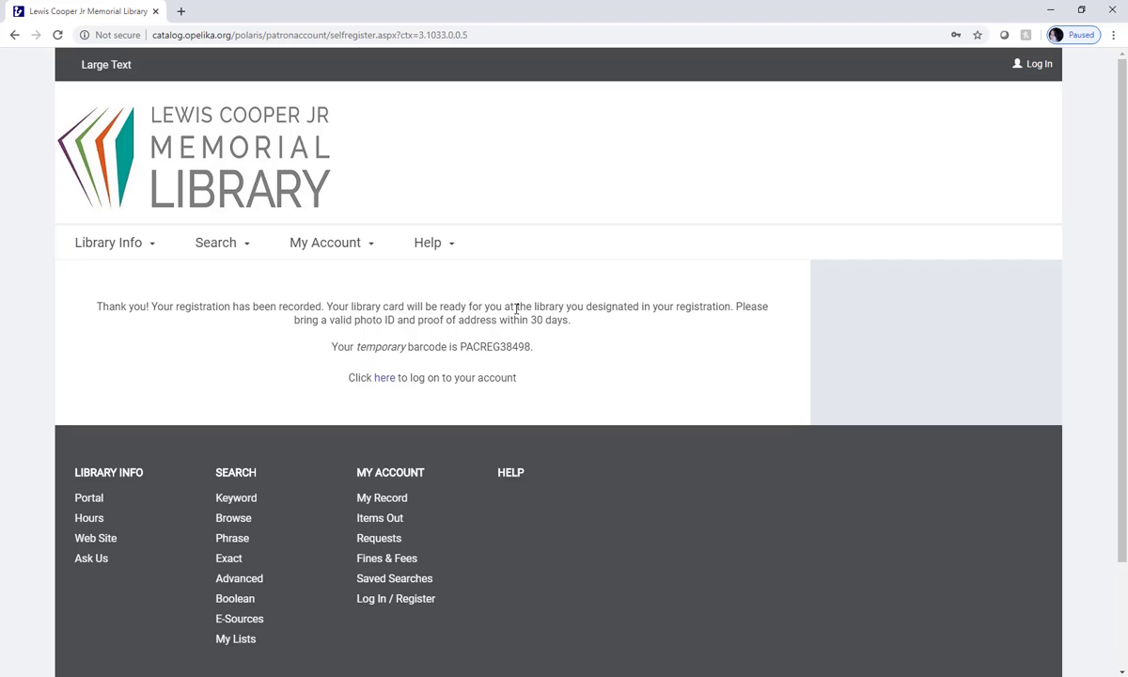
{"action": "mouse_move", "coordinate": [525, 316]}
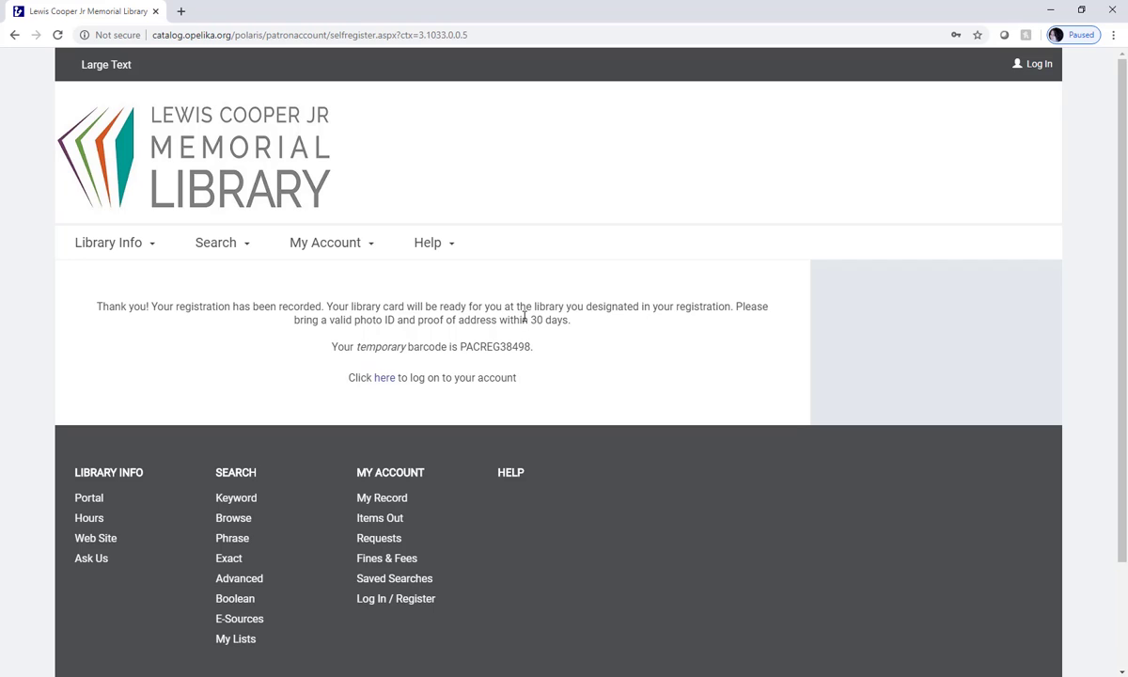
{"action": "mouse_move", "coordinate": [522, 324]}
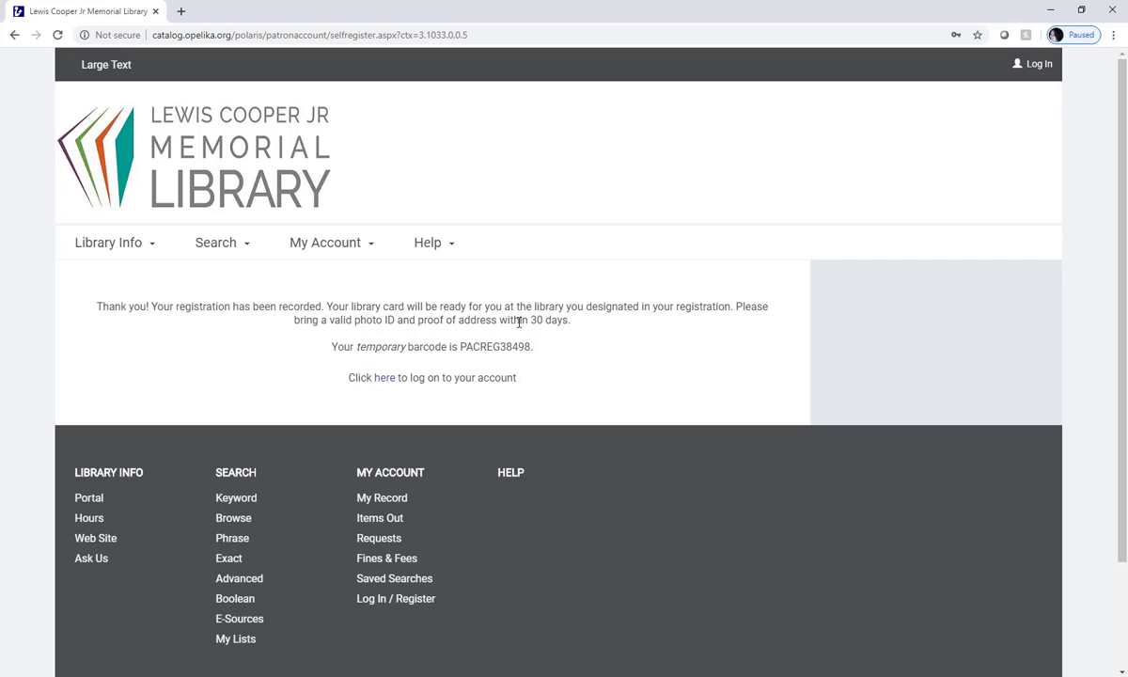
{"action": "mouse_move", "coordinate": [519, 320]}
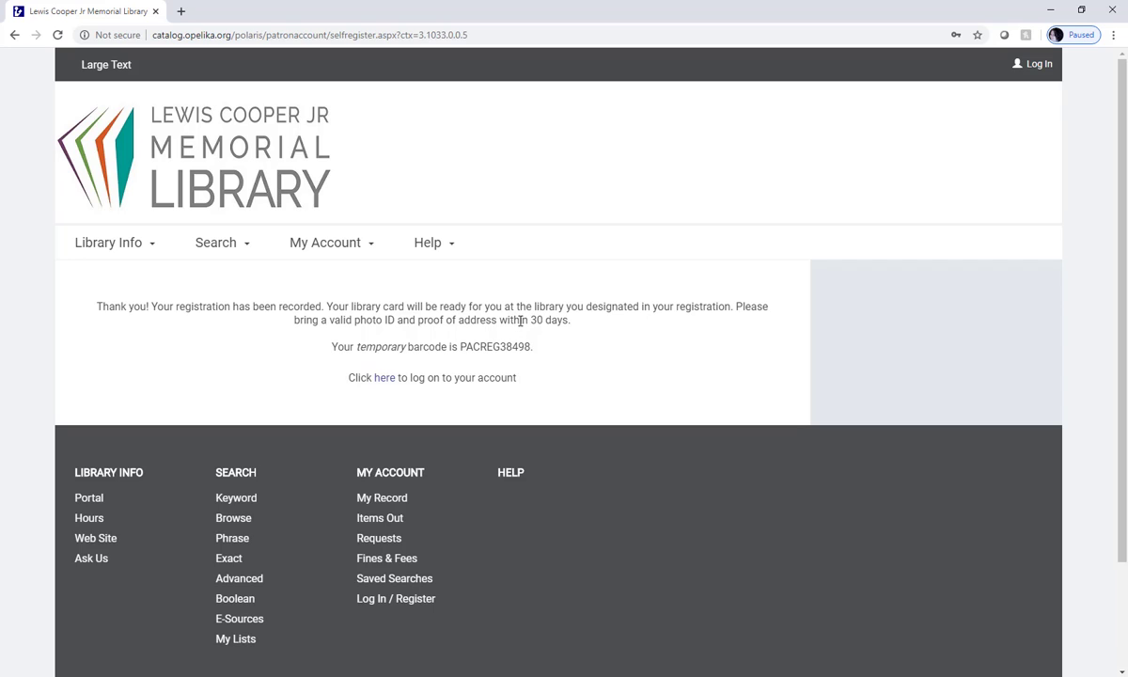
{"action": "mouse_move", "coordinate": [519, 312]}
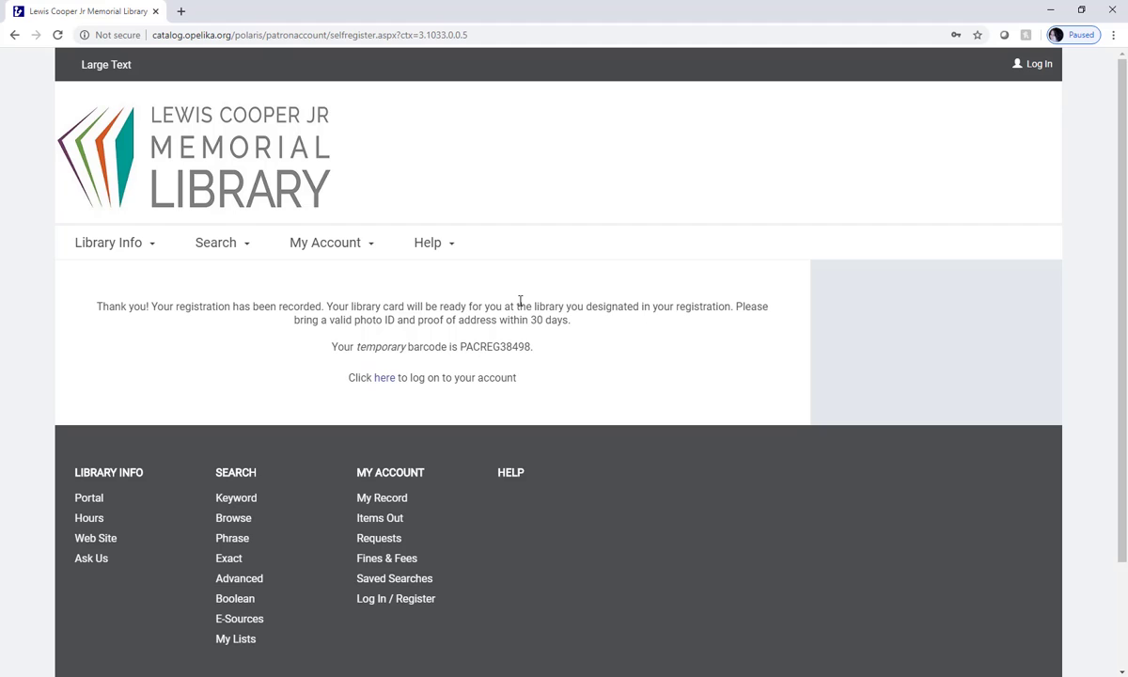